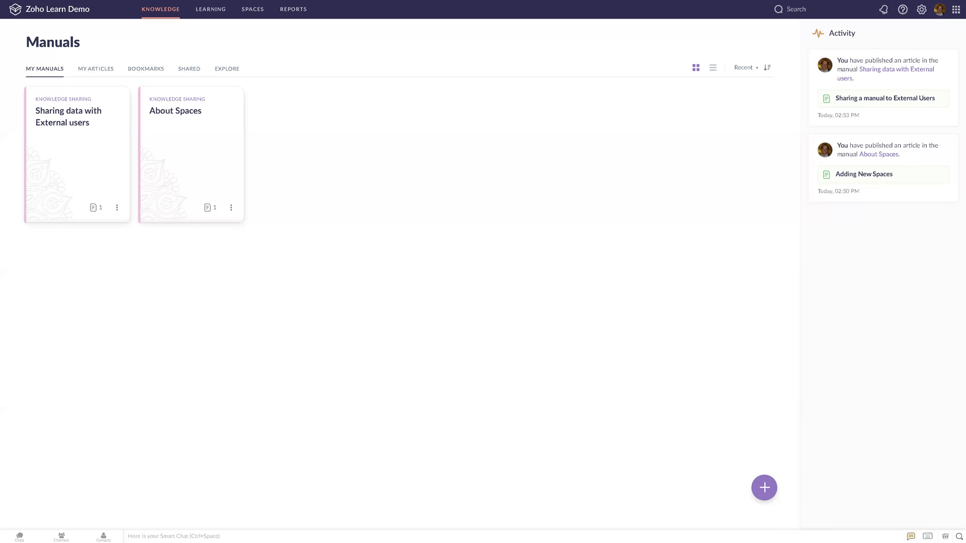
mouse_move(130, 425)
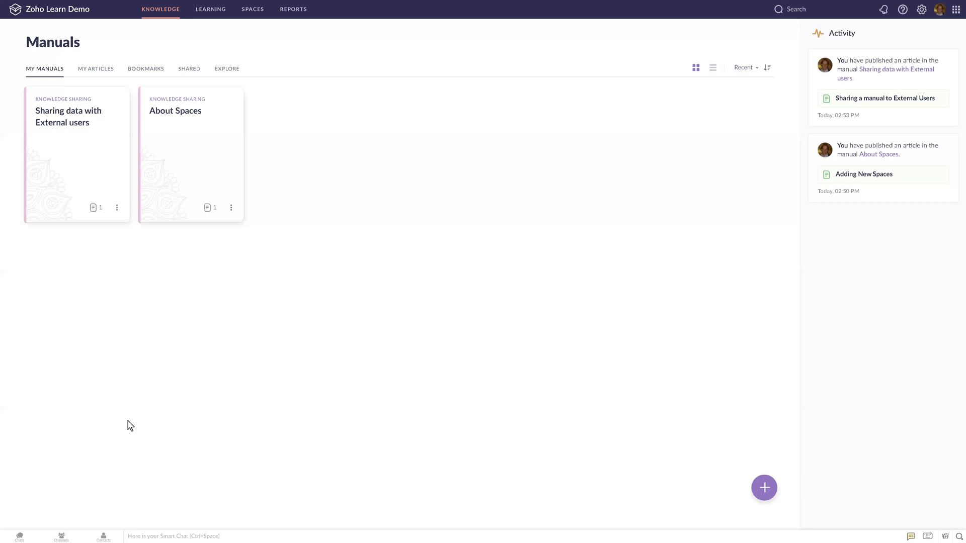
mouse_move(341, 197)
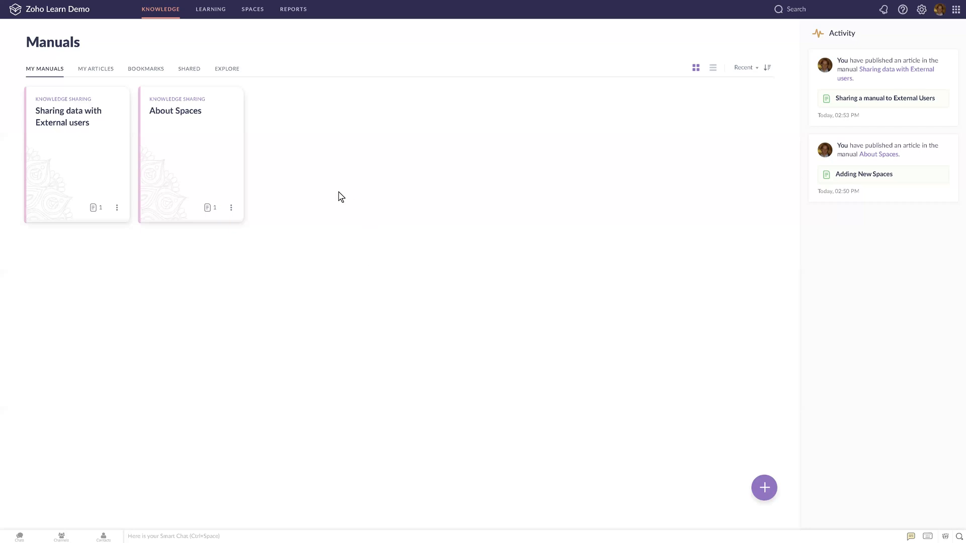
mouse_move(215, 43)
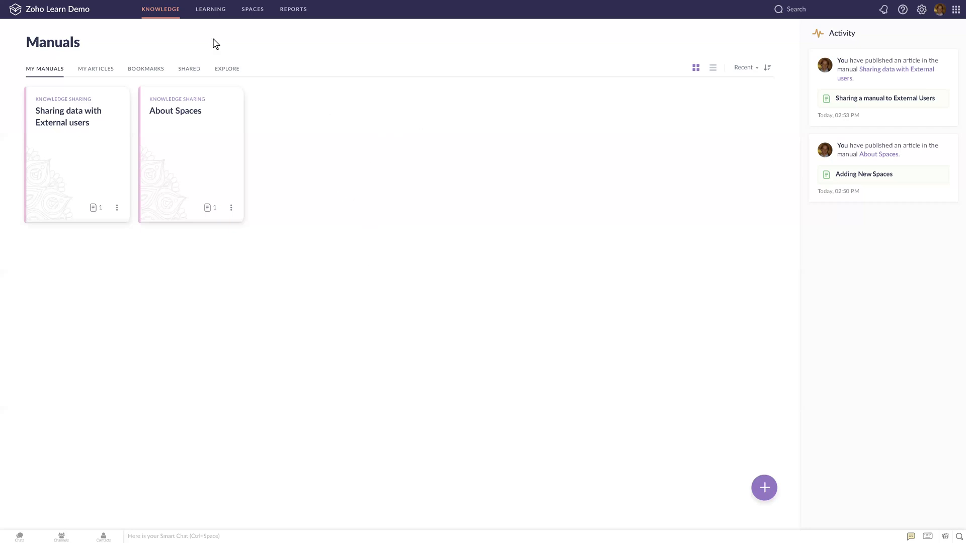
mouse_move(160, 9)
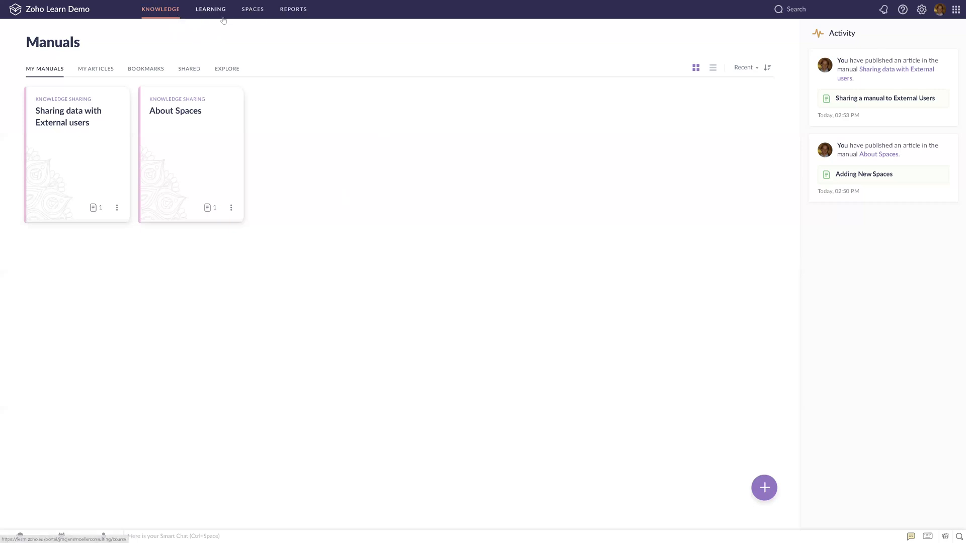
mouse_move(15, 108)
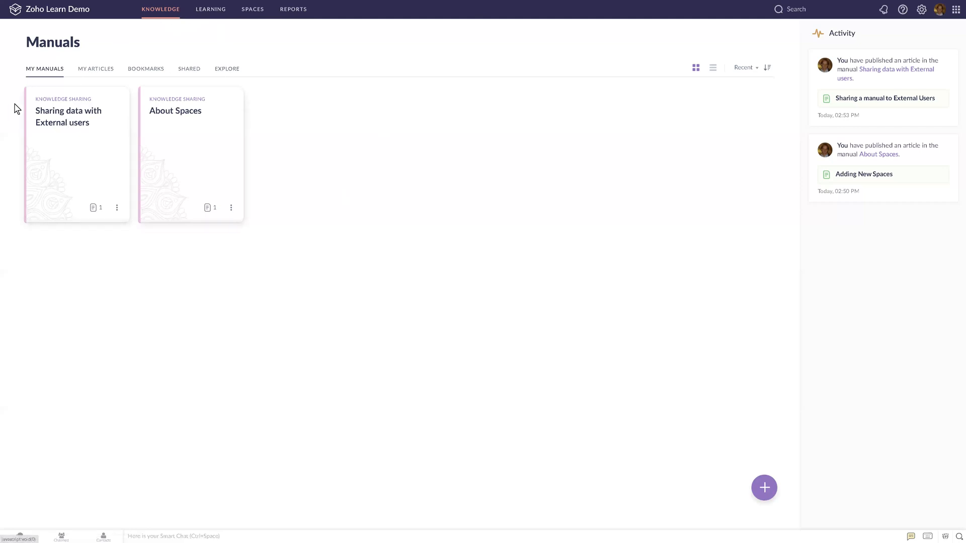
mouse_move(95, 69)
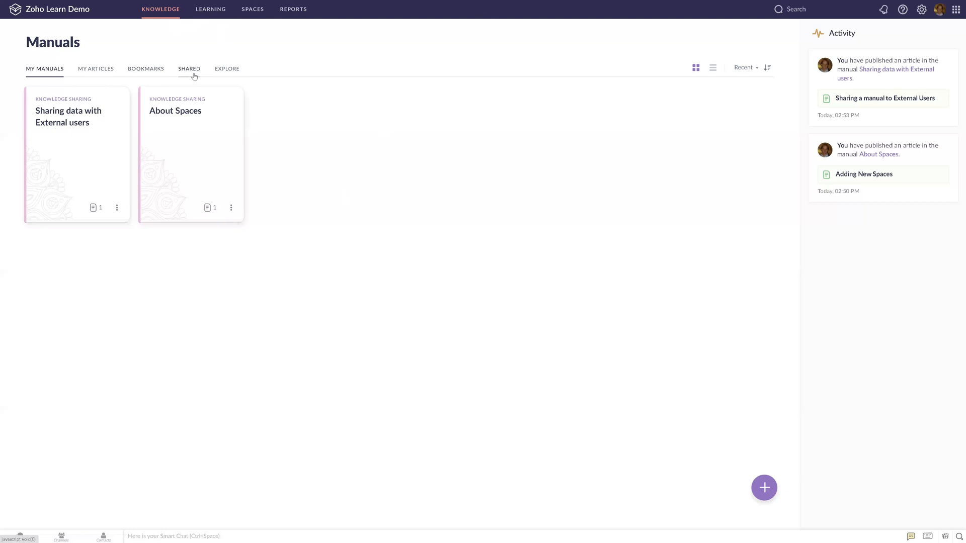
Step: Copy the external share link of the 'Sharing data with External users' manual from its Share panel
click(189, 69)
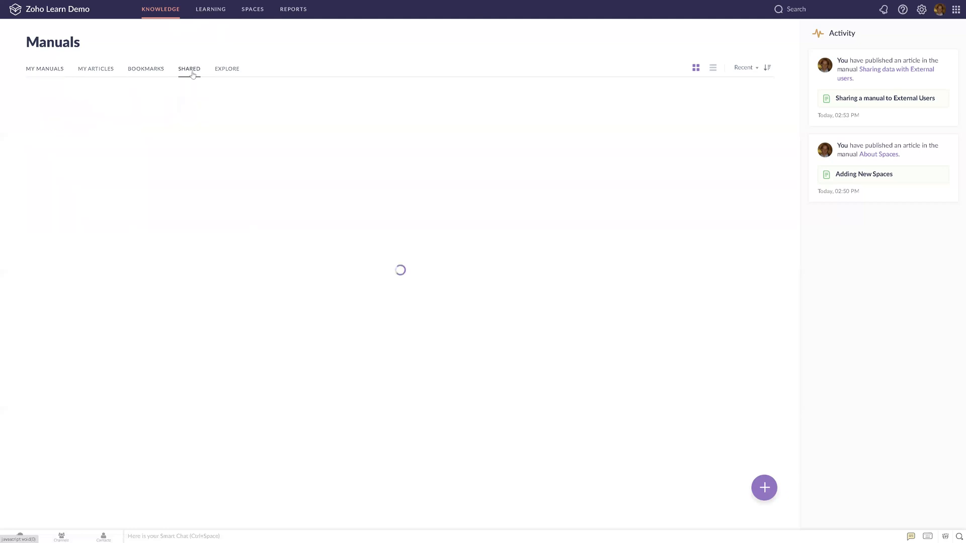
click(44, 68)
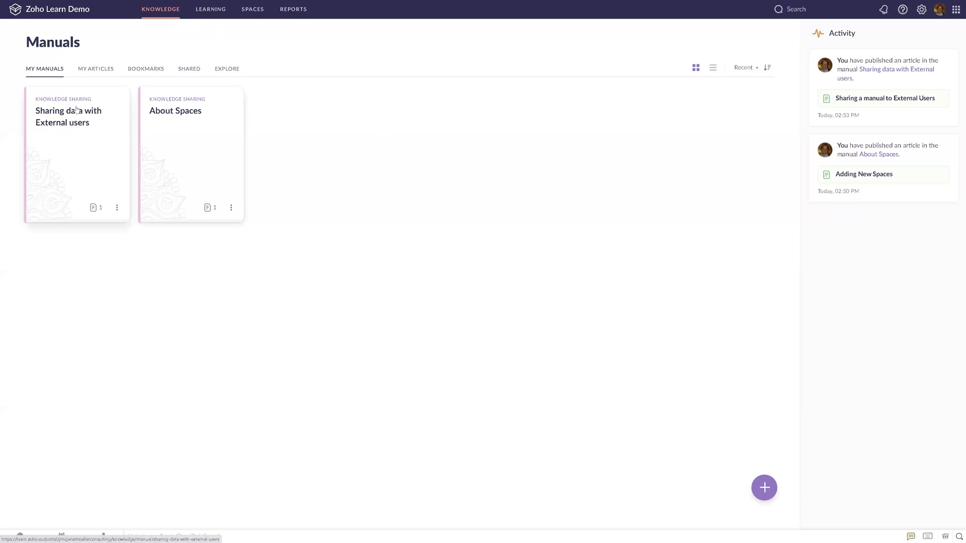
click(68, 117)
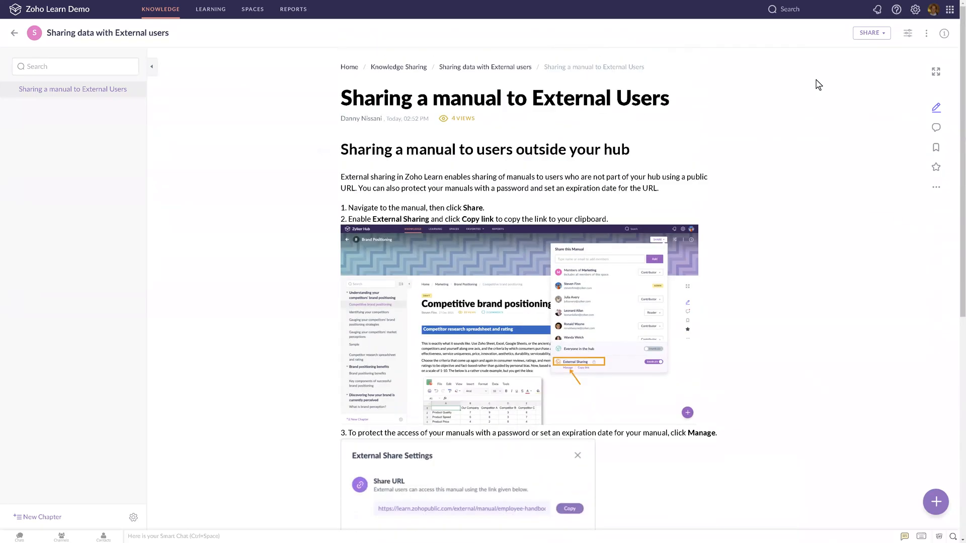
click(869, 32)
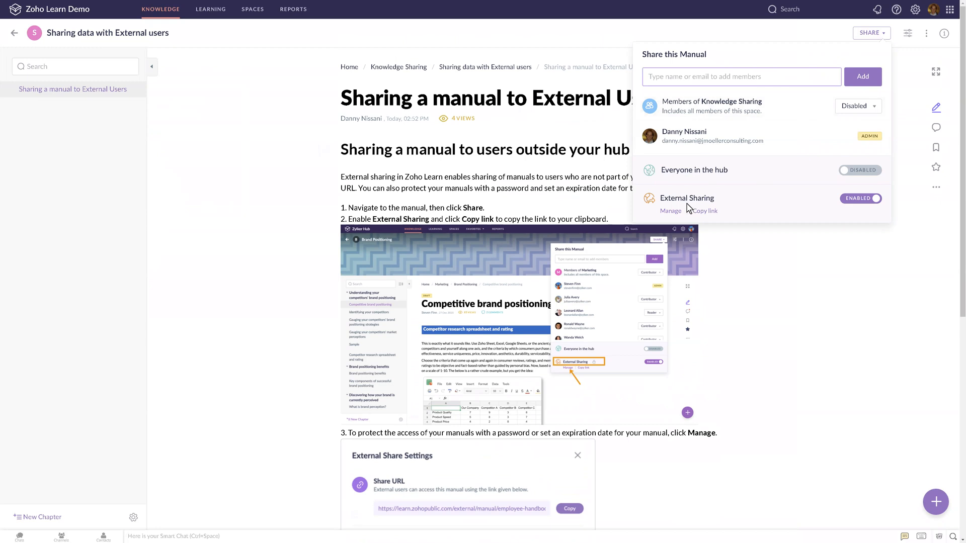
mouse_move(670, 210)
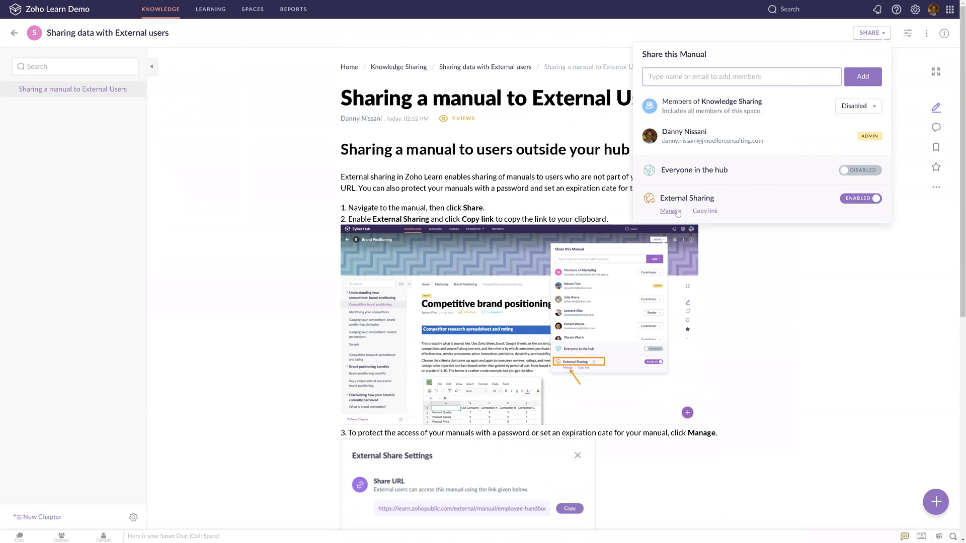
mouse_move(733, 199)
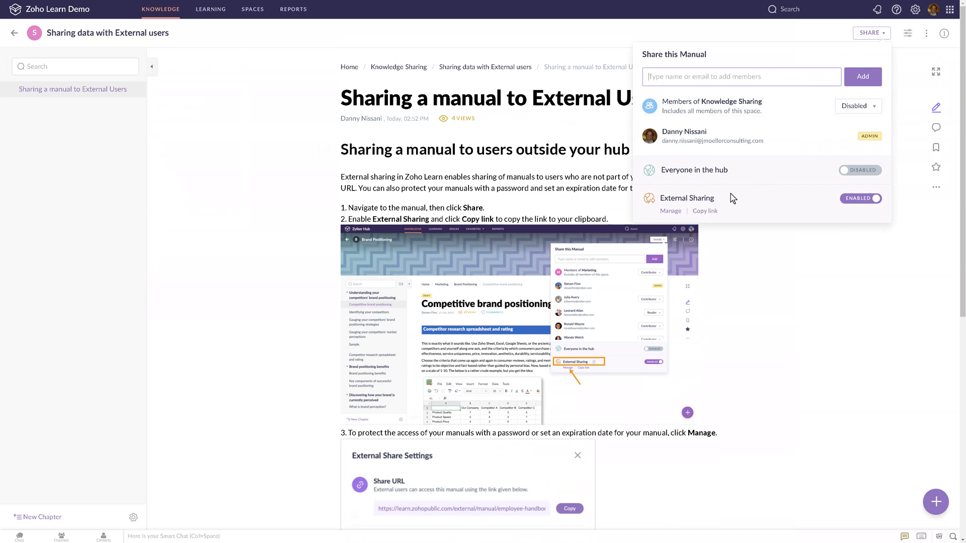
mouse_move(872, 205)
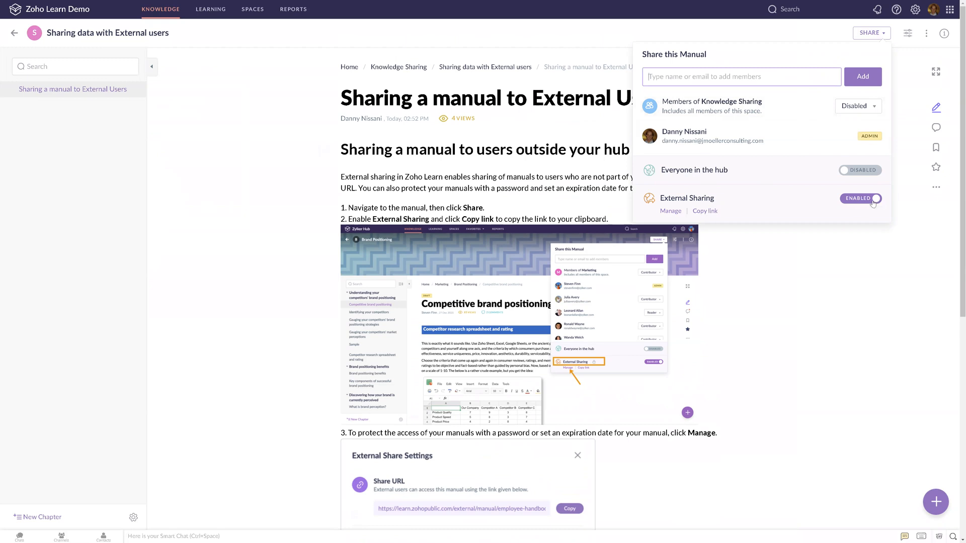
click(704, 211)
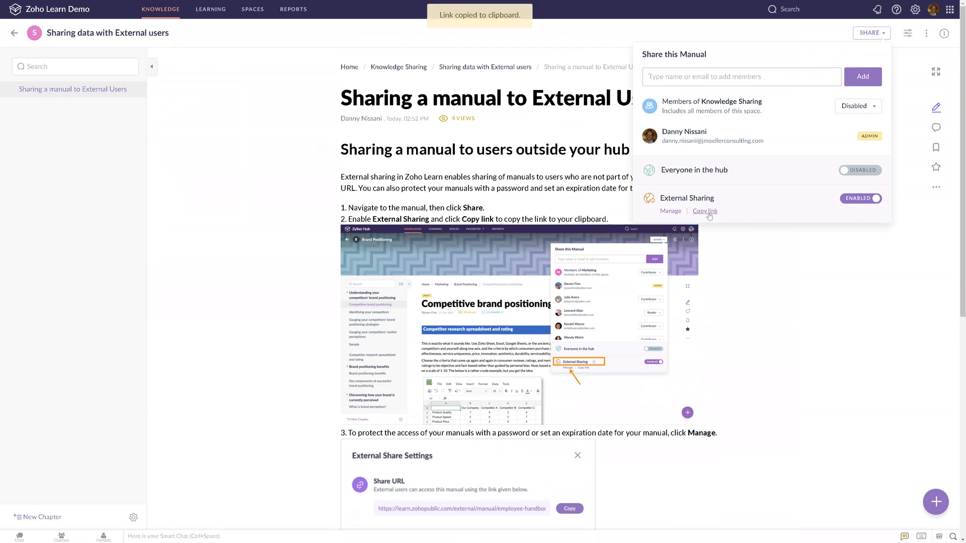
mouse_move(646, 96)
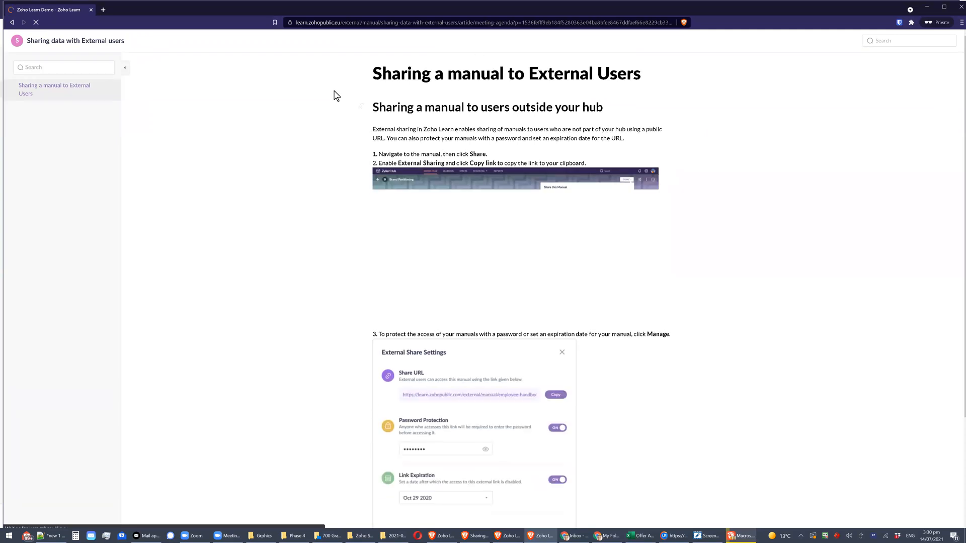
Step: Scroll the public manual page and play its Activating Fix.mp4 attachment
scroll(down, 3)
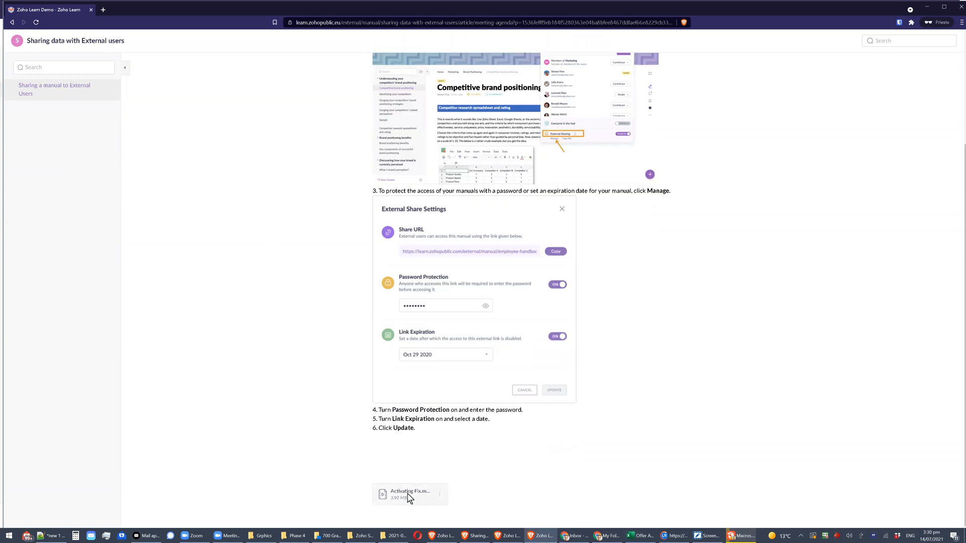
click(410, 495)
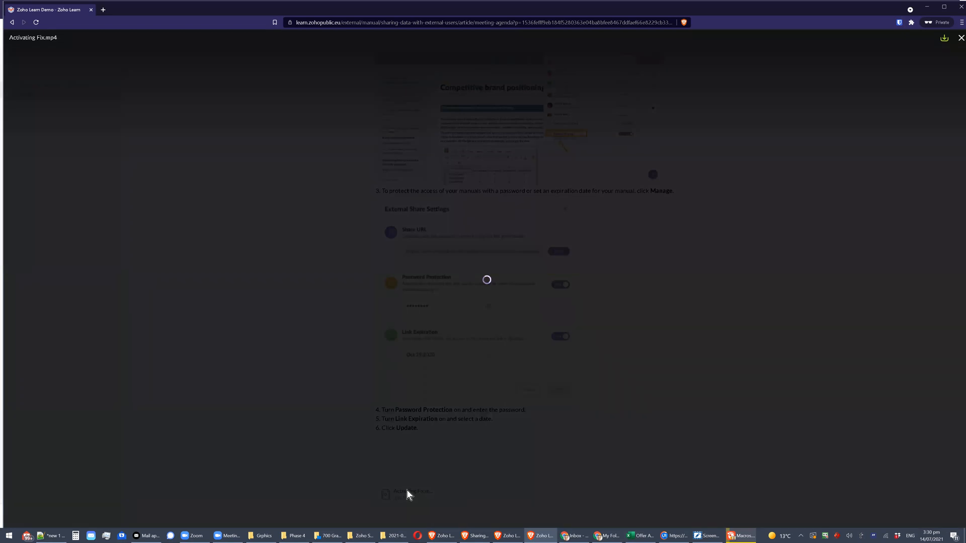
mouse_move(502, 439)
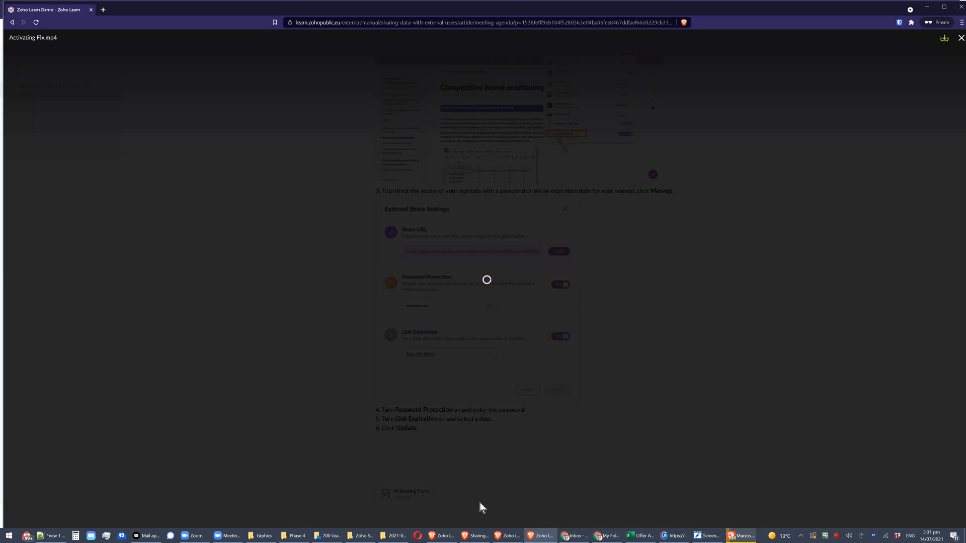
mouse_move(441, 487)
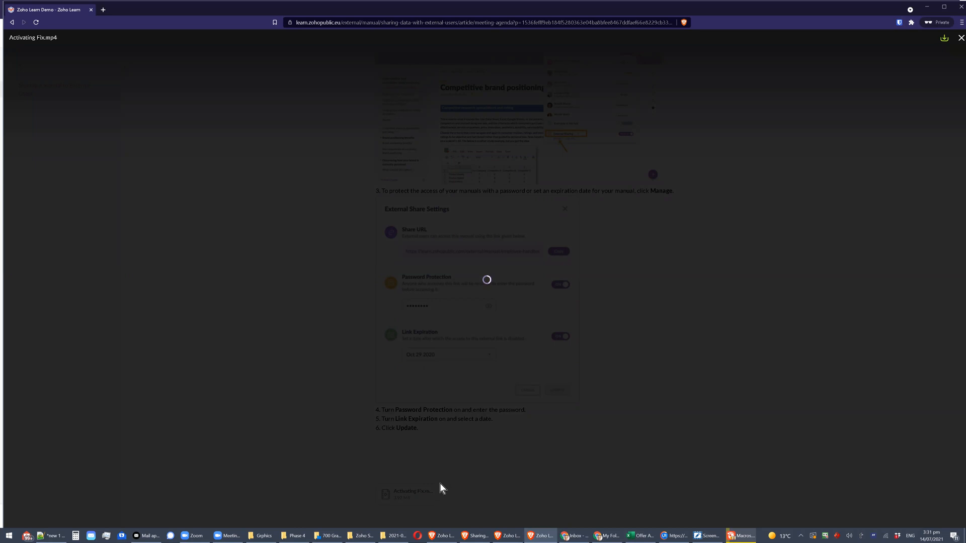
mouse_move(432, 470)
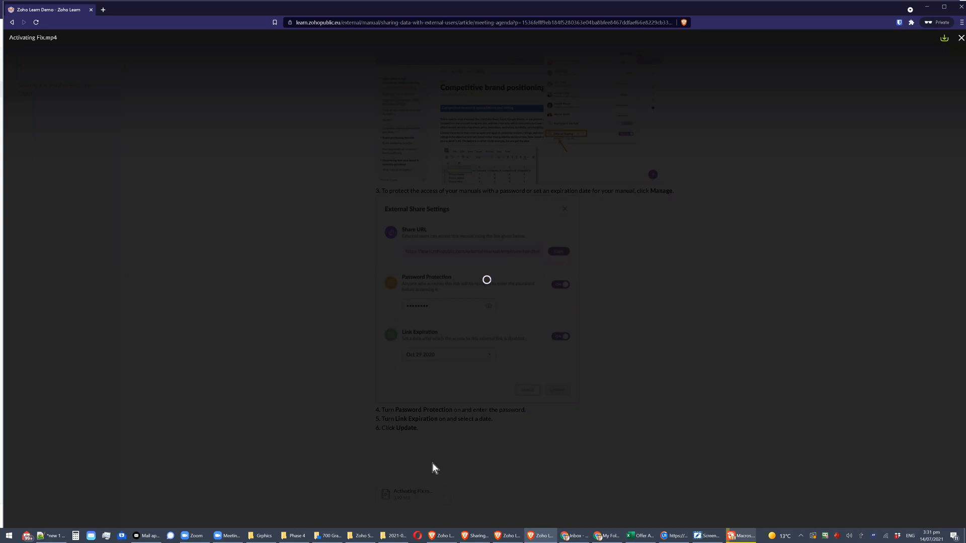
mouse_move(562, 404)
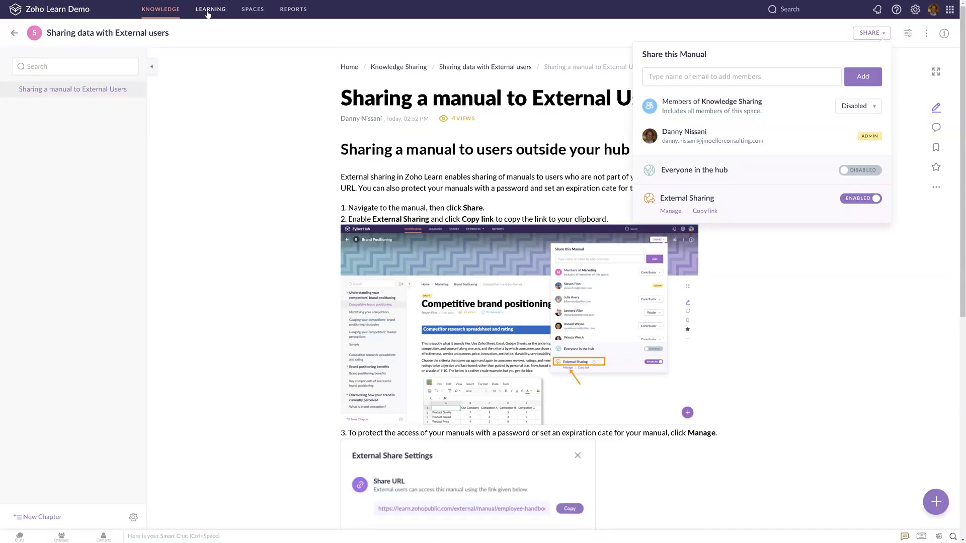
Step: Show the lesson outline of the Lean by Video course from My Authoring
click(211, 9)
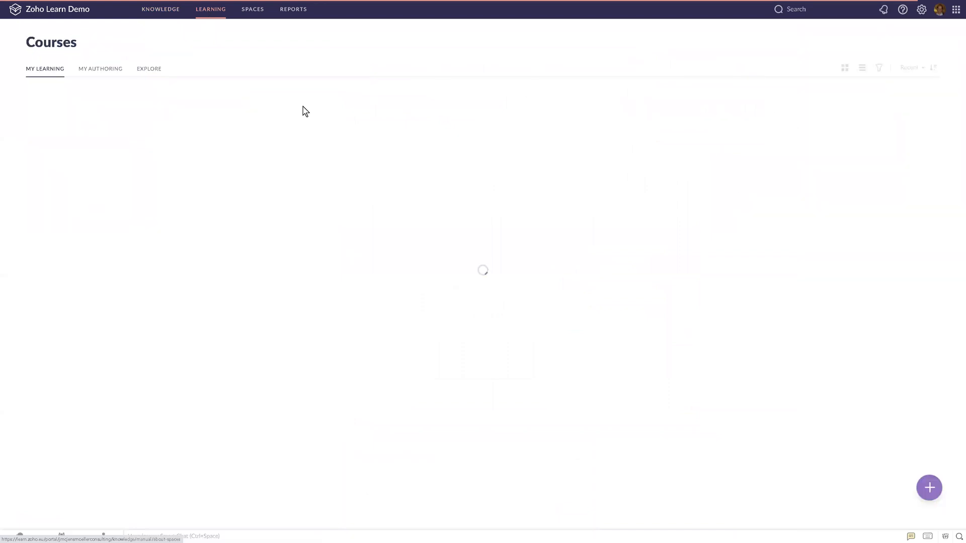
click(100, 69)
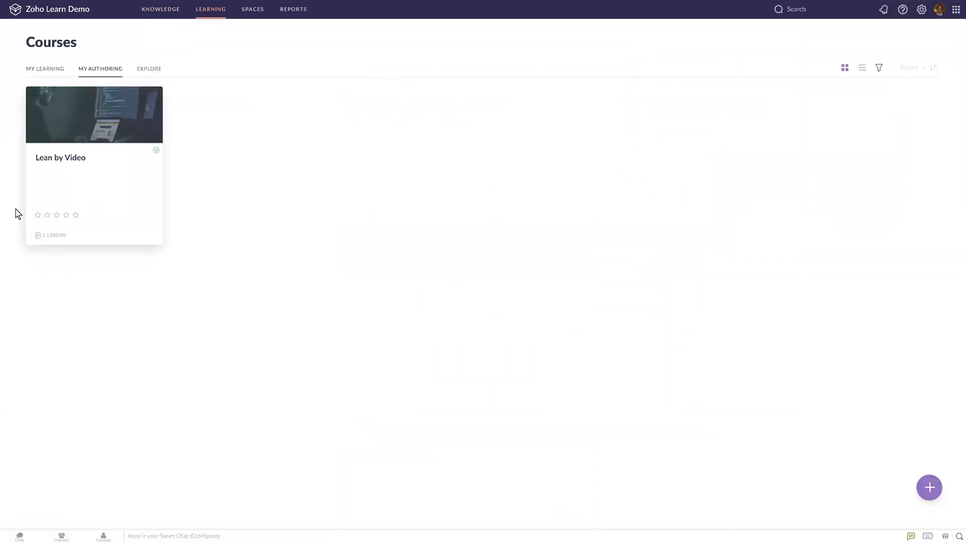
mouse_move(56, 164)
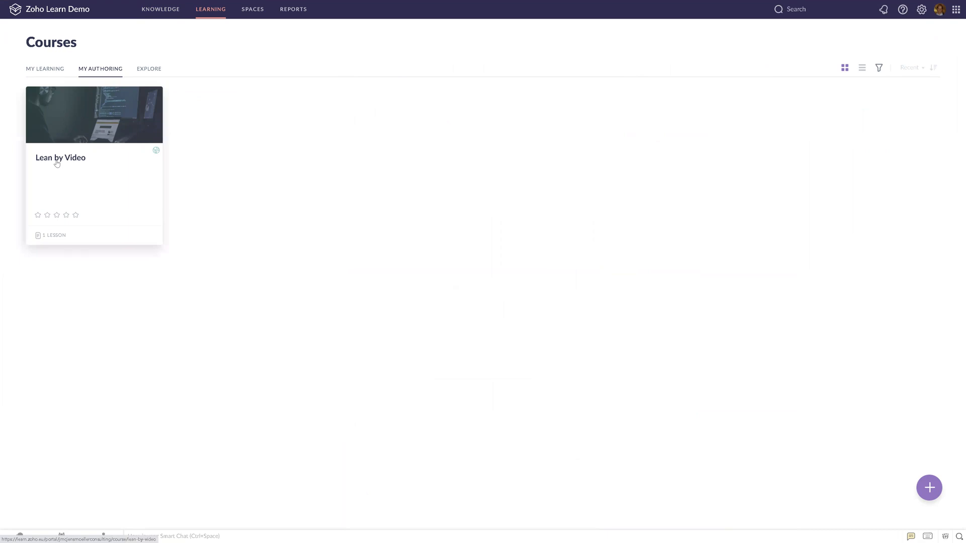
click(60, 157)
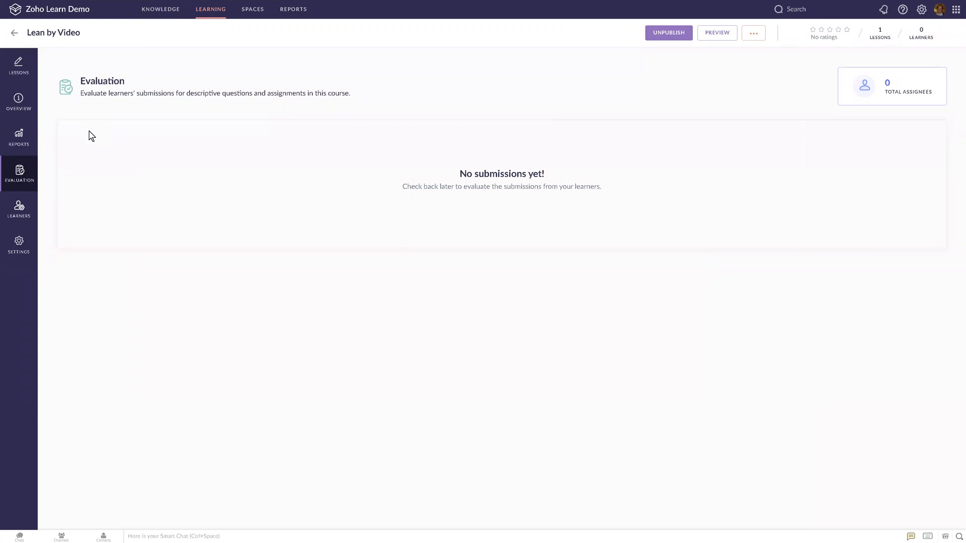
mouse_move(101, 81)
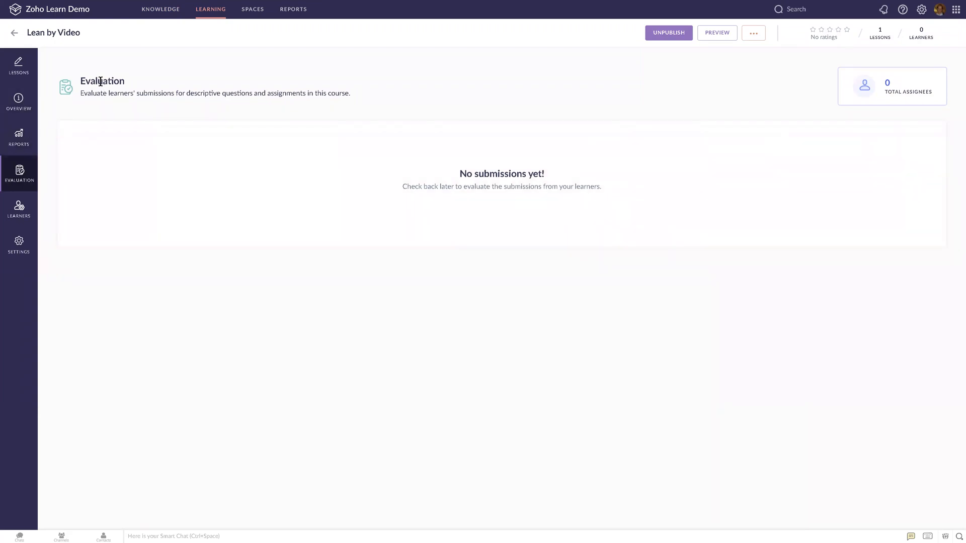
mouse_move(18, 65)
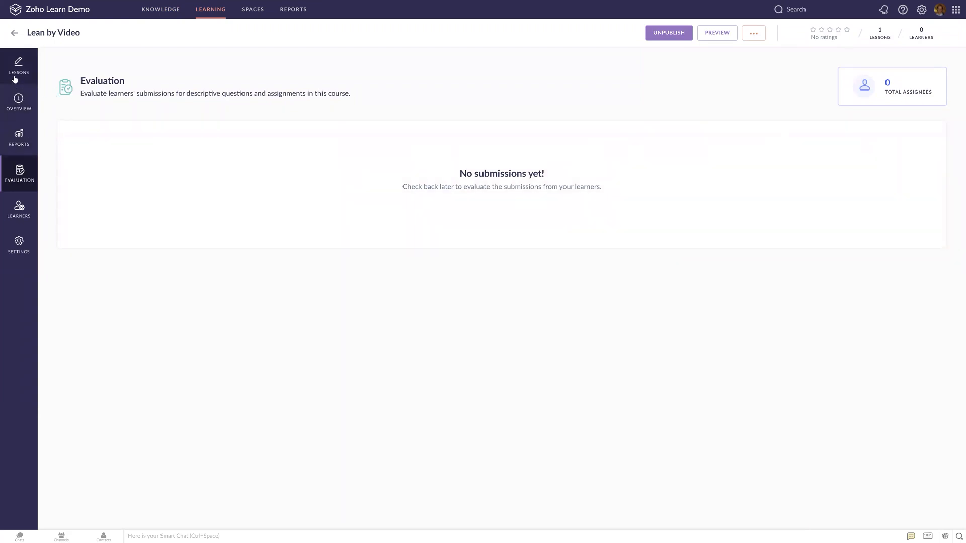
click(18, 64)
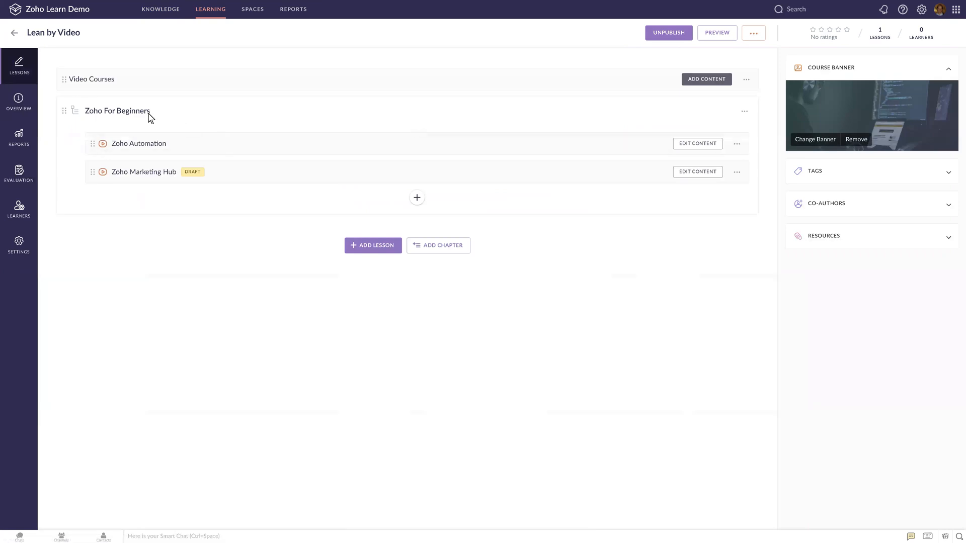
mouse_move(152, 95)
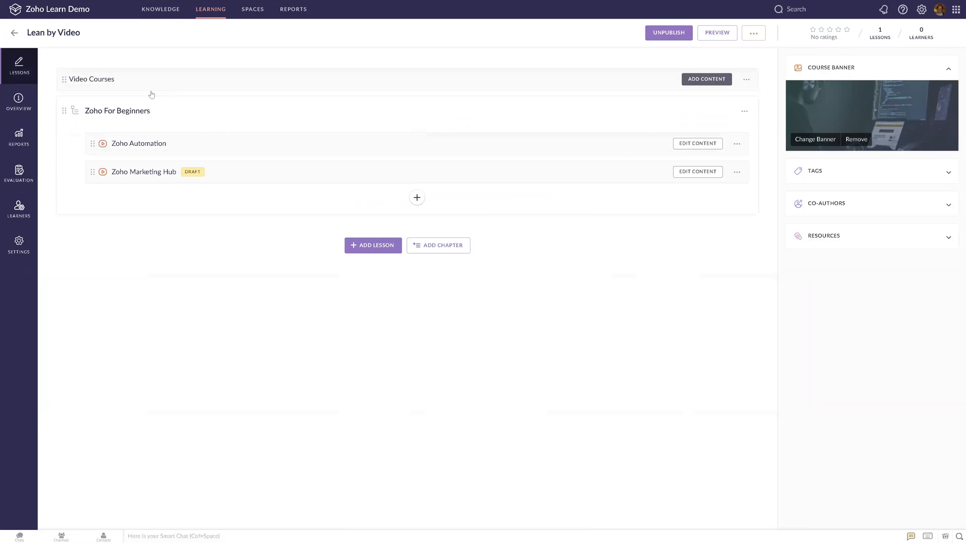
mouse_move(190, 109)
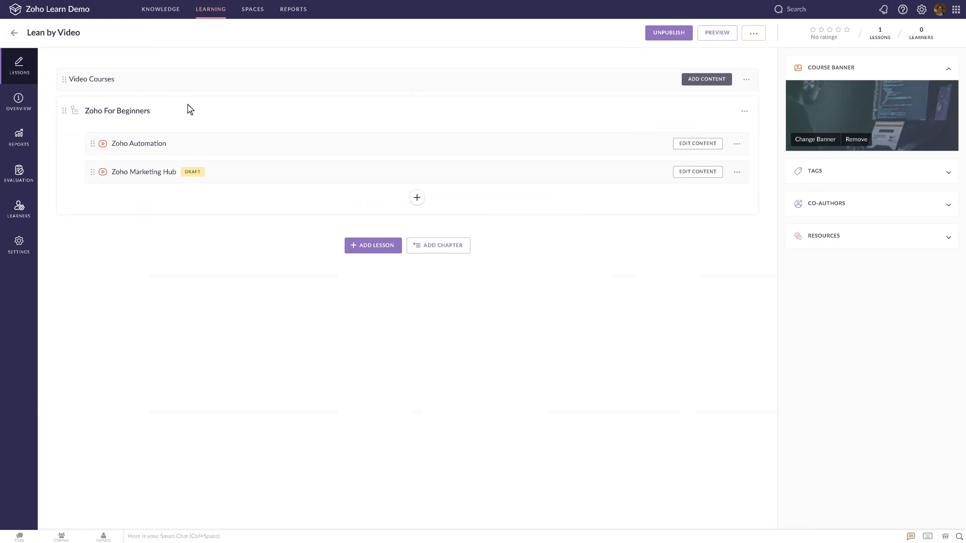
Step: Preview the course and view the Zoho Automation lesson, then leave it
click(716, 32)
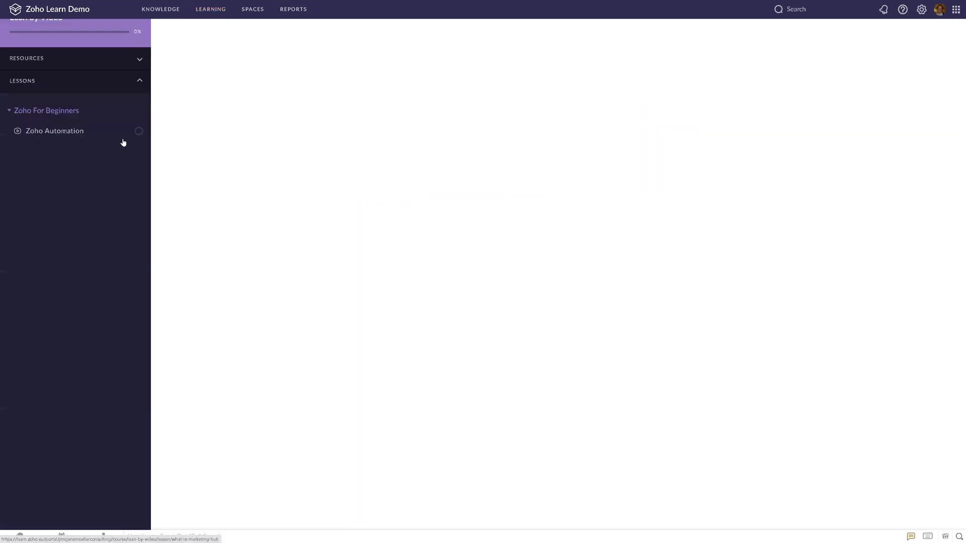
click(54, 131)
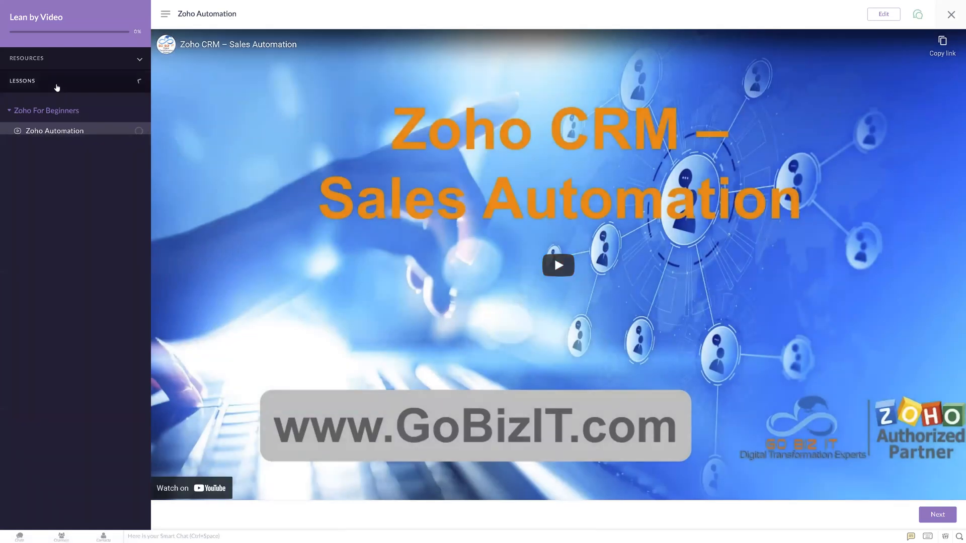
click(75, 80)
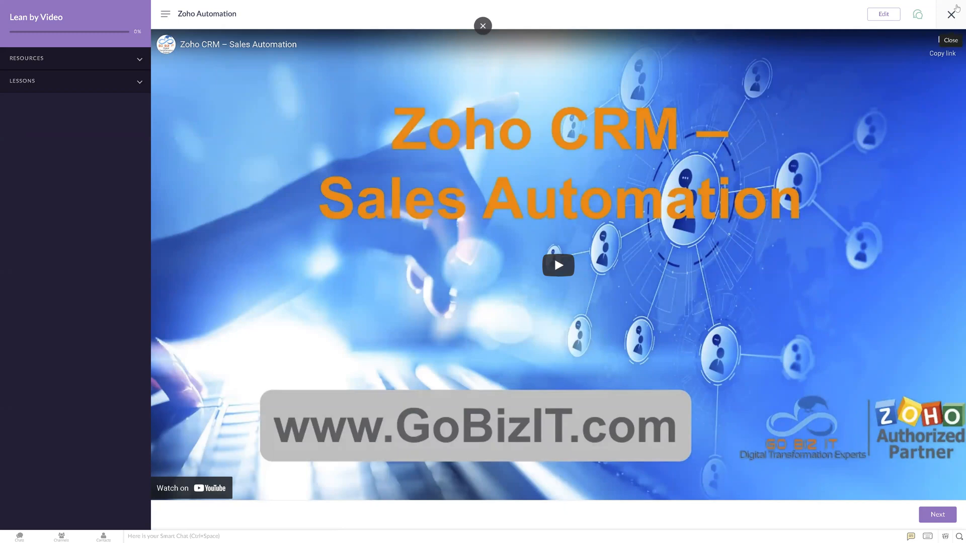
click(481, 26)
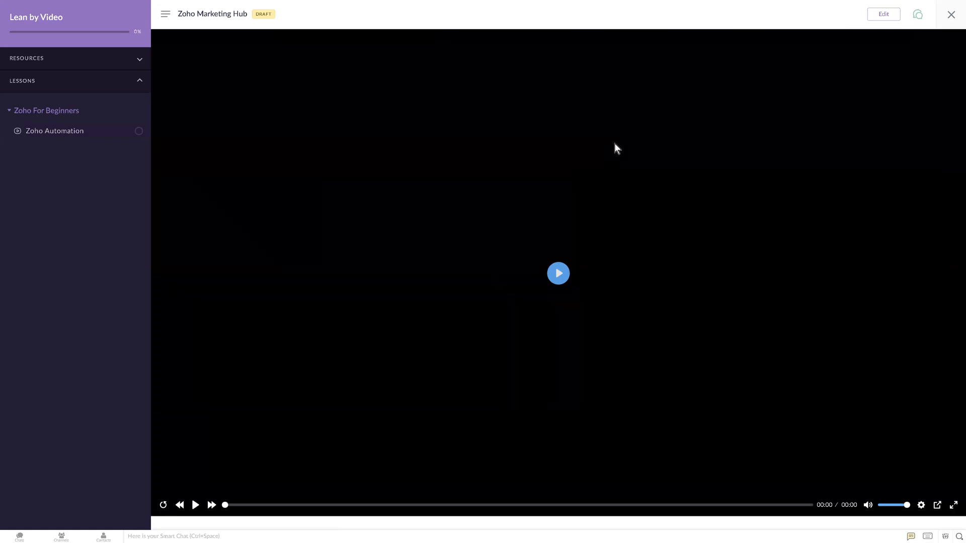
Step: Play the Zoho Marketing Hub lesson video and pause it a few seconds in
click(557, 273)
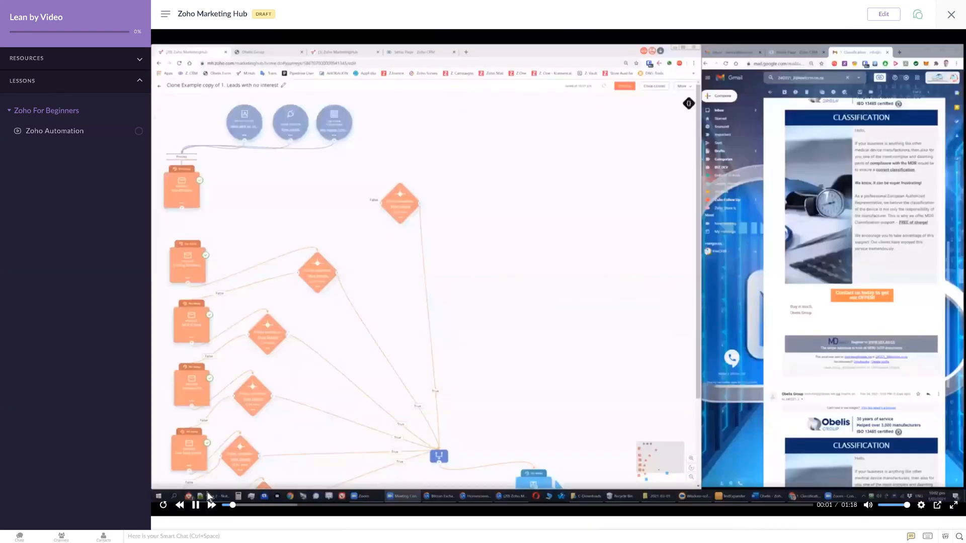
click(196, 505)
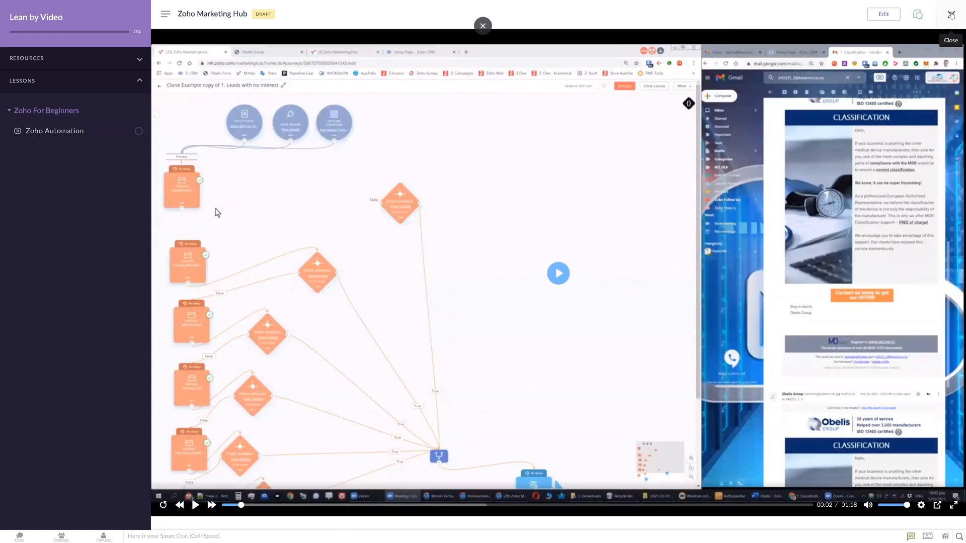
Step: Exit the lesson preview back to the Lean by Video course outline
click(482, 26)
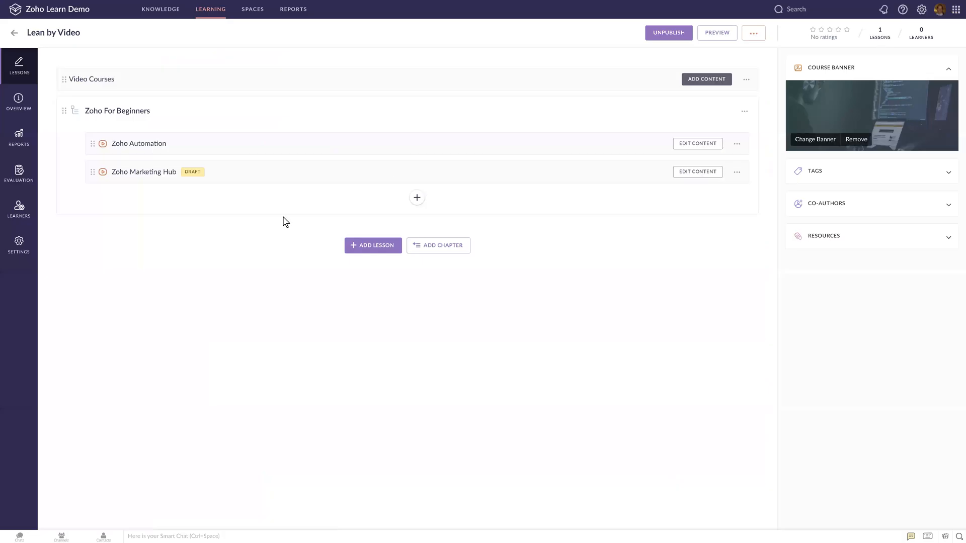
mouse_move(560, 230)
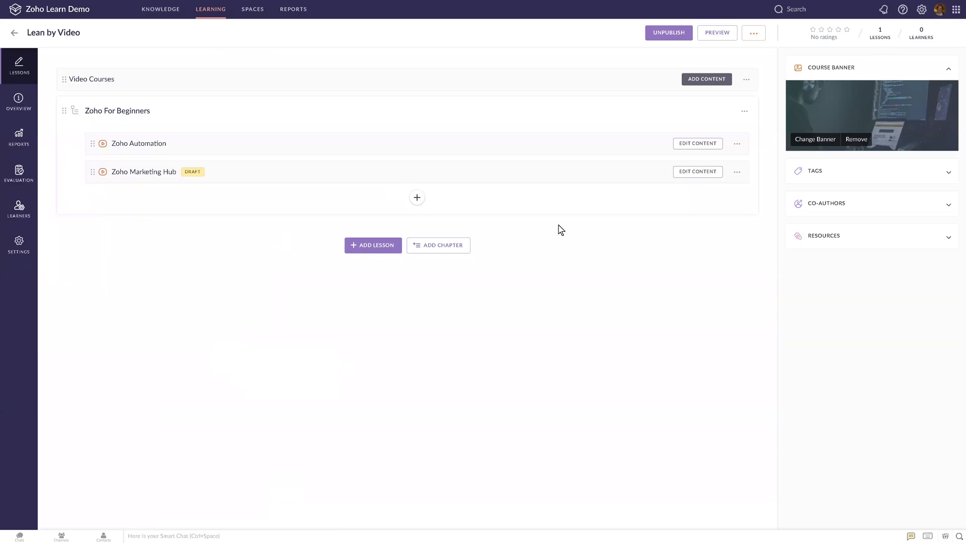
mouse_move(224, 156)
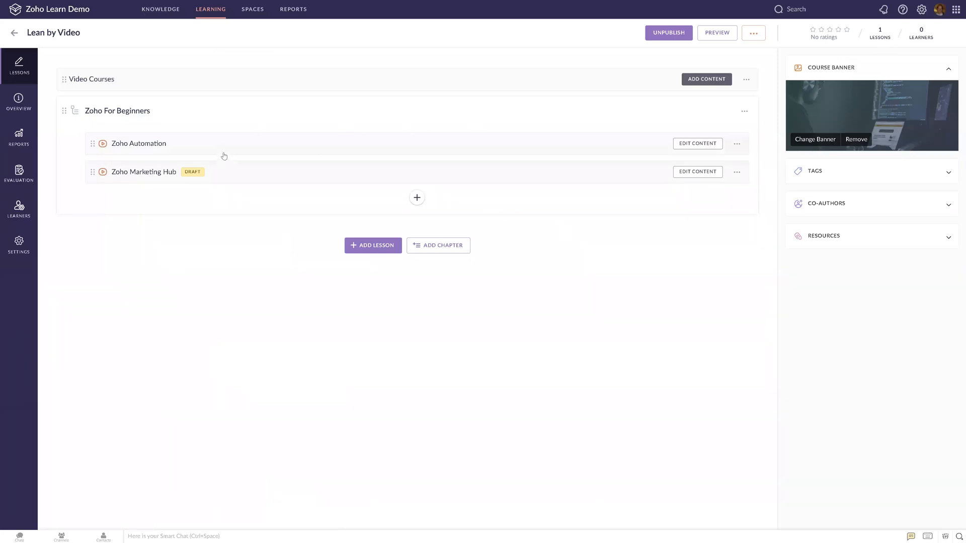
mouse_move(223, 259)
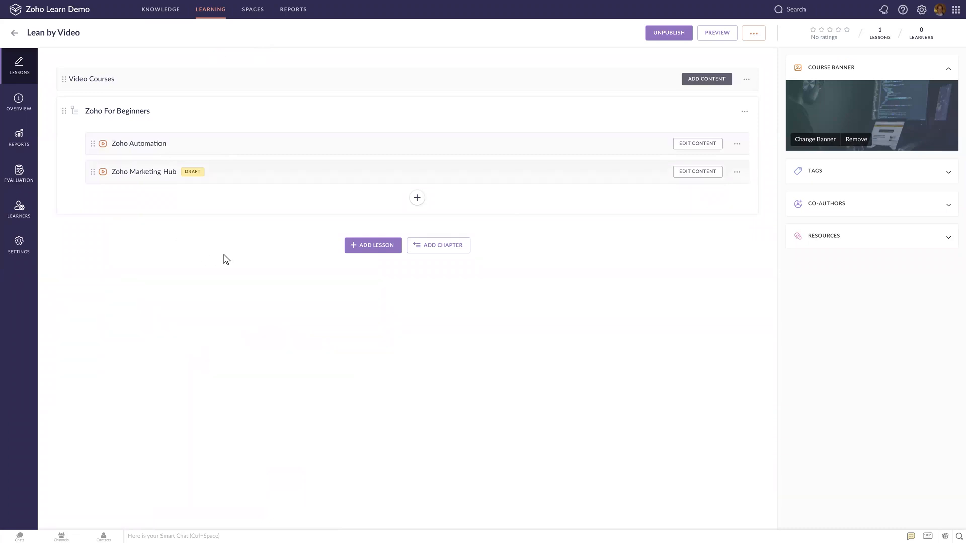
mouse_move(439, 179)
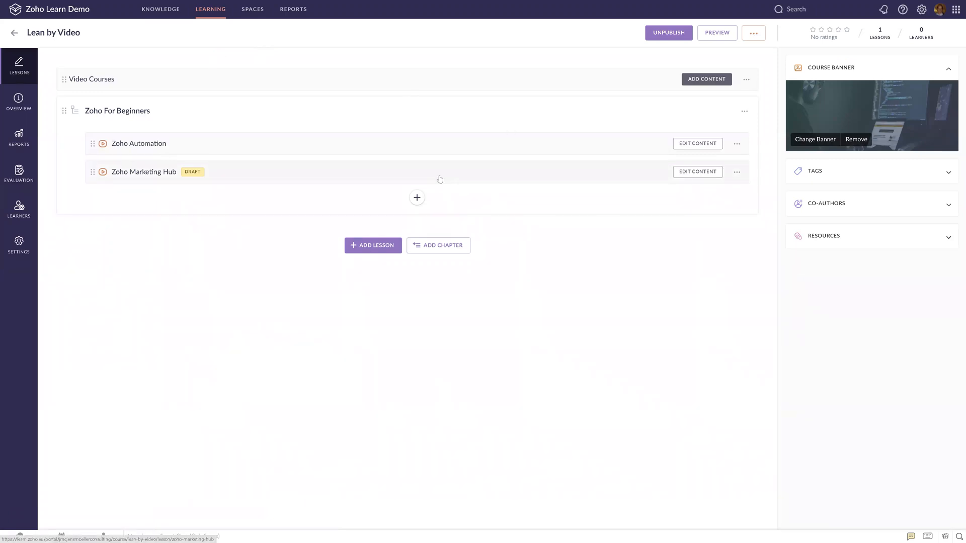
mouse_move(244, 276)
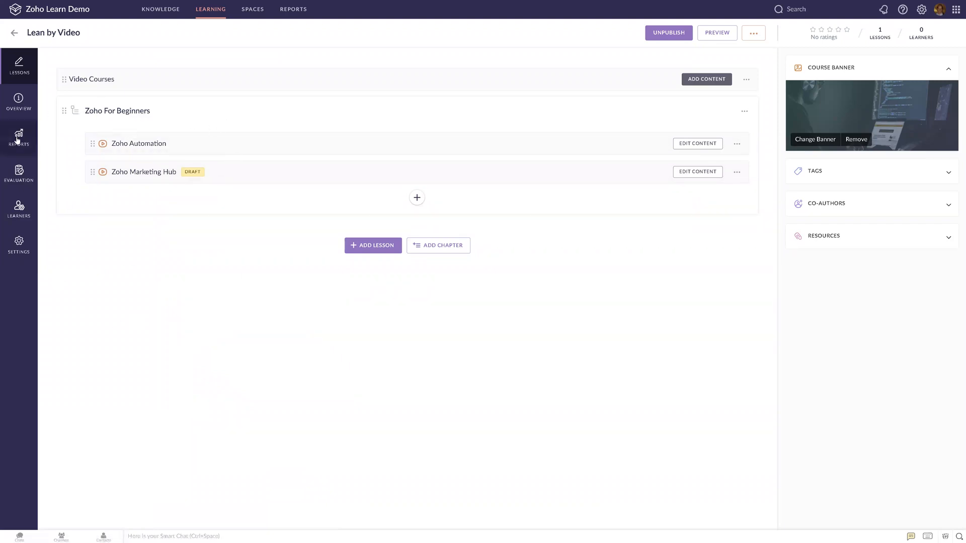
mouse_move(42, 191)
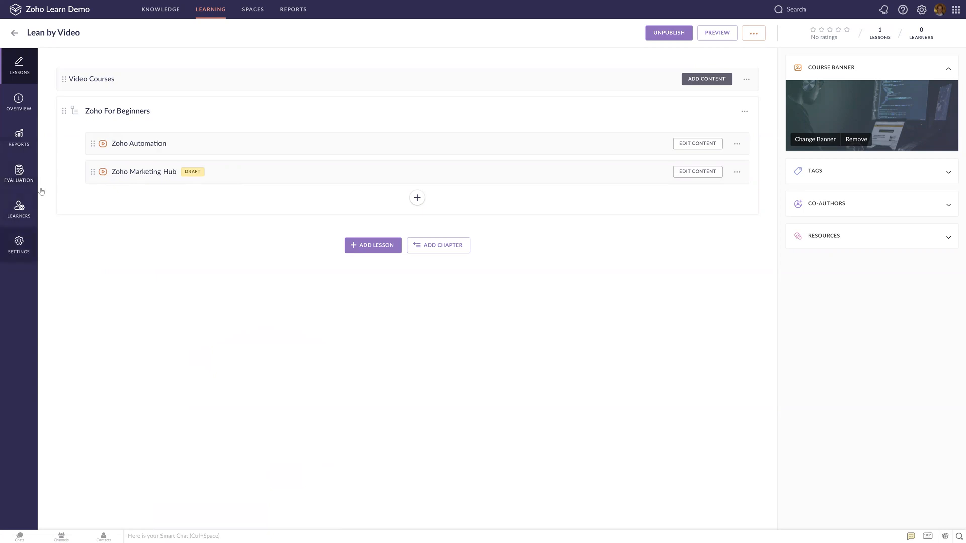
mouse_move(19, 174)
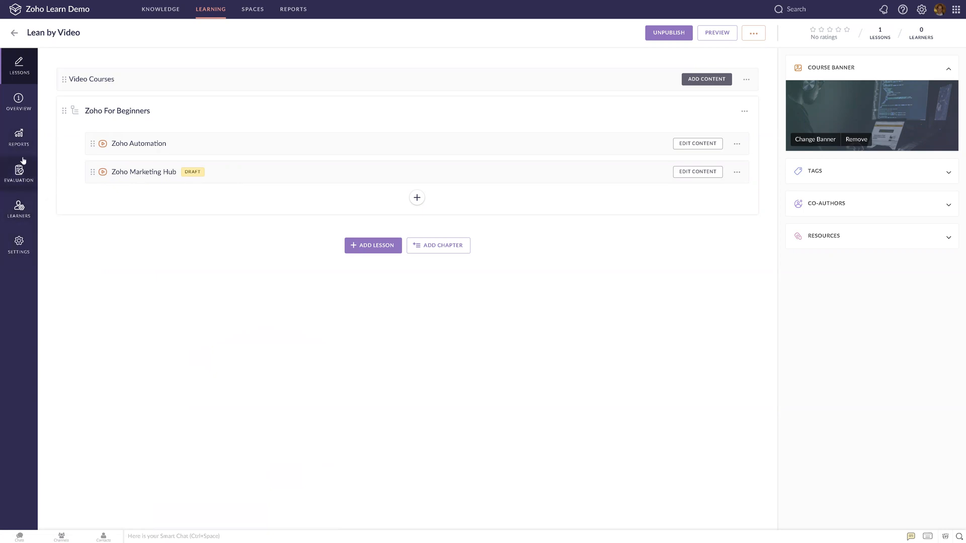
mouse_move(33, 136)
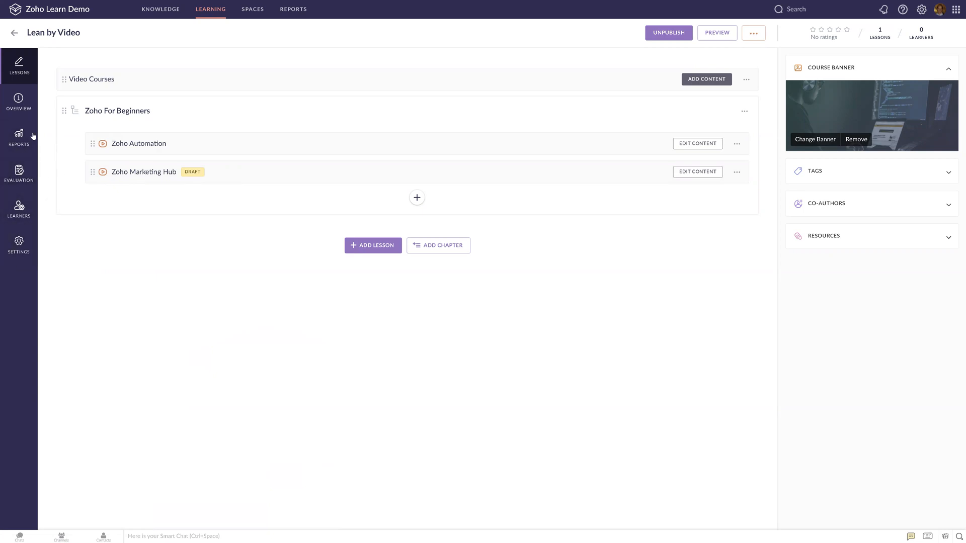
mouse_move(319, 23)
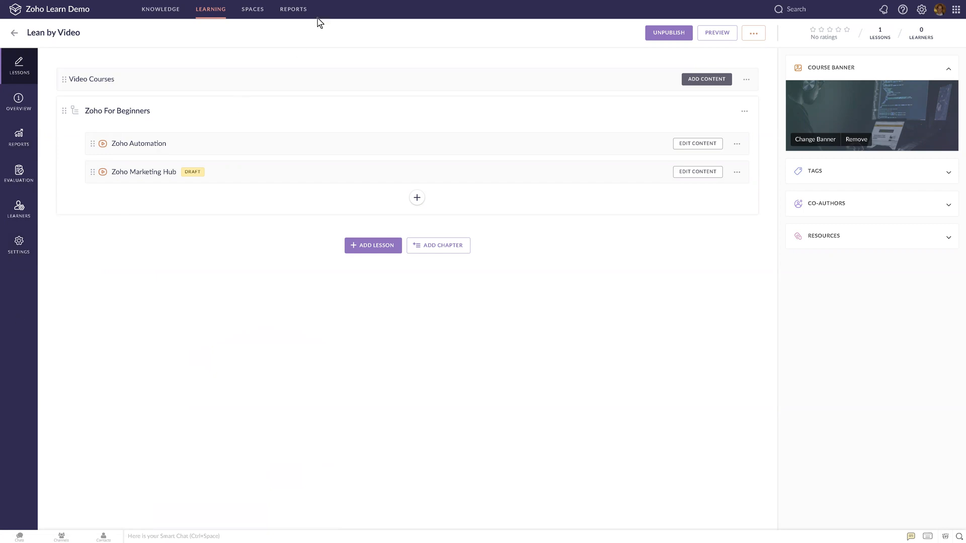
mouse_move(252, 9)
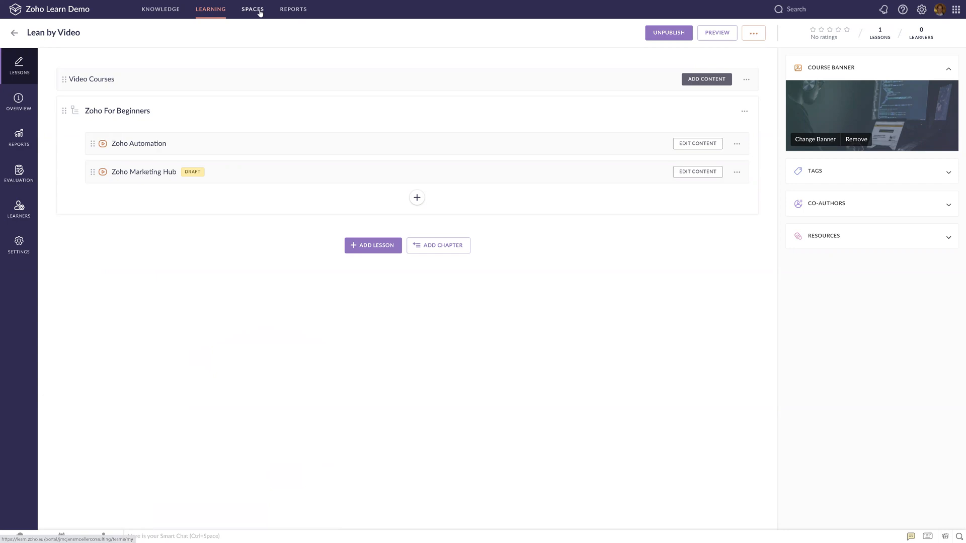
Step: Open the About Spaces manual inside the Knowledge Sharing space
click(252, 9)
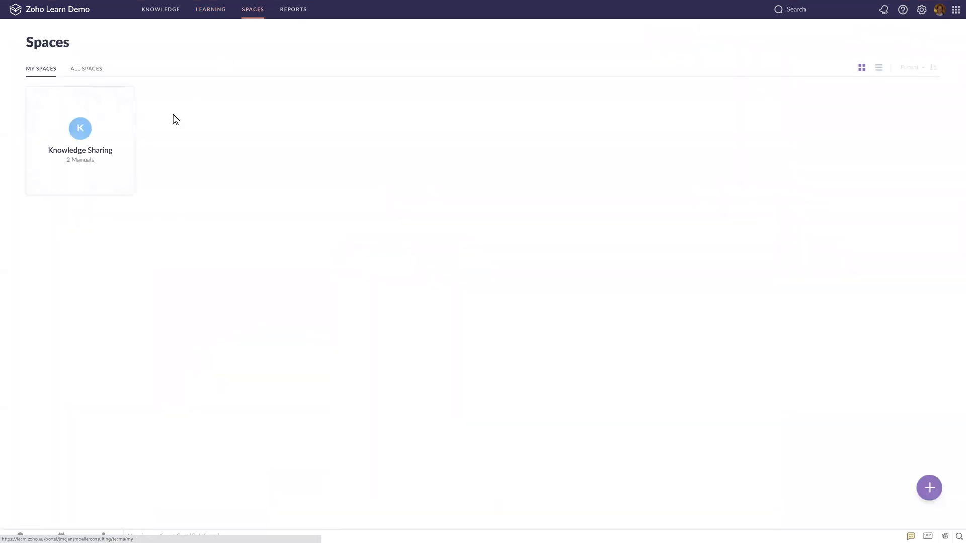
mouse_move(80, 135)
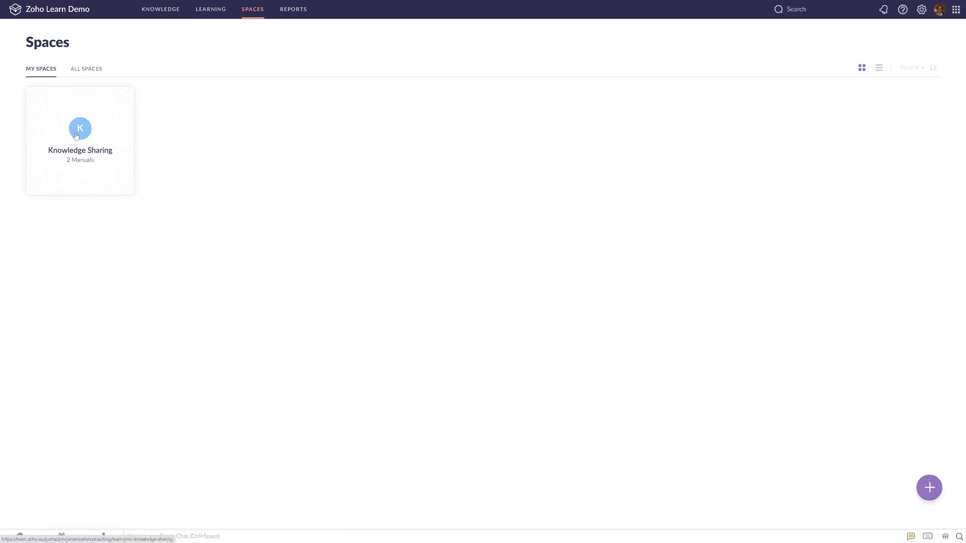
click(80, 140)
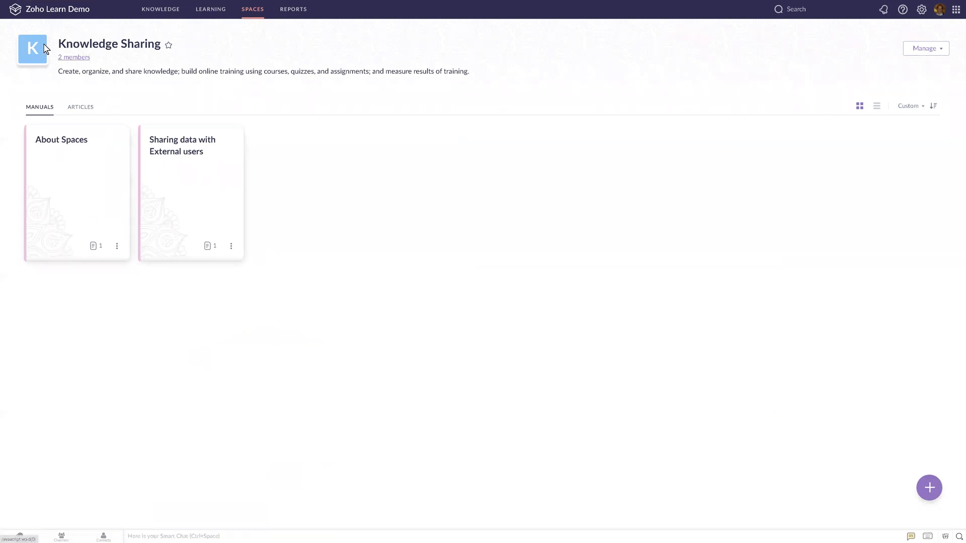
mouse_move(105, 140)
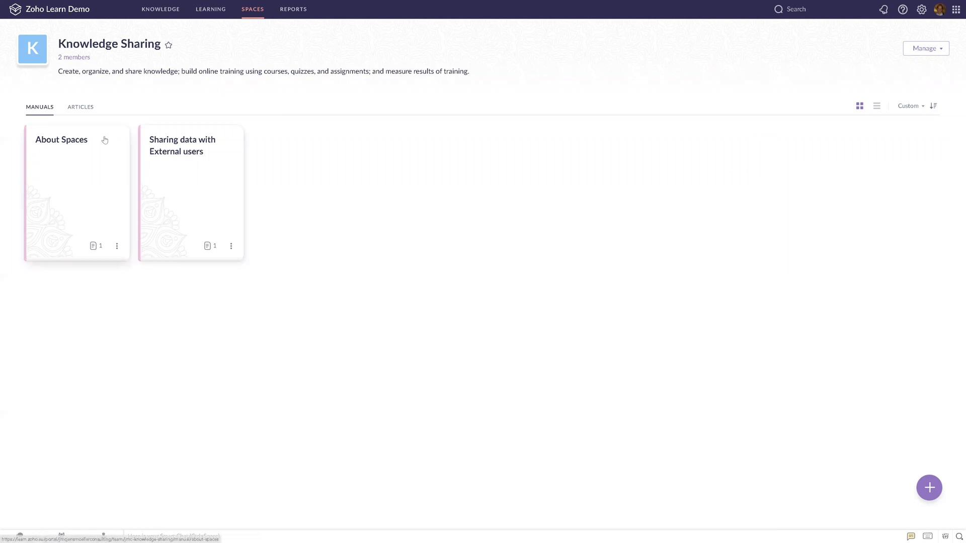
click(62, 138)
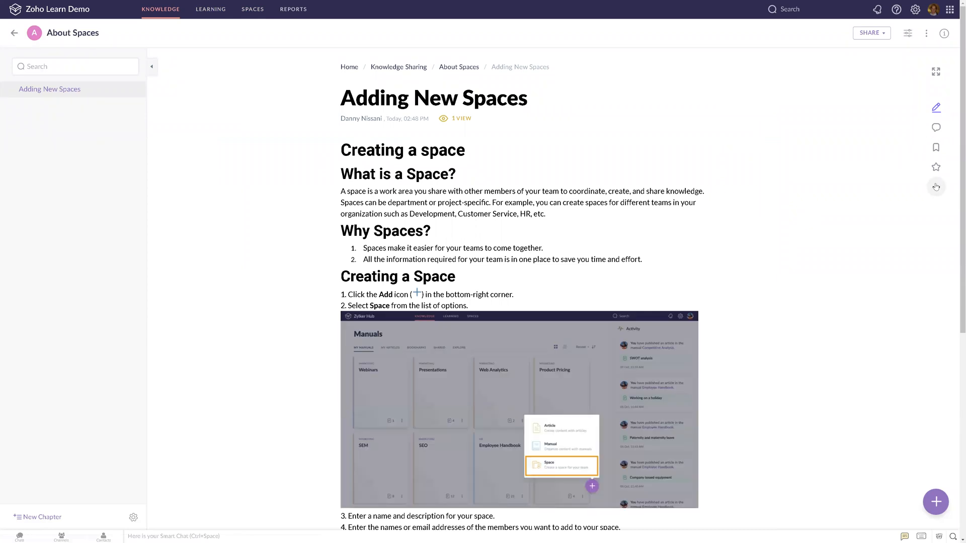
Step: Show the more-actions menu of the Adding New Spaces page and scroll the article
click(936, 187)
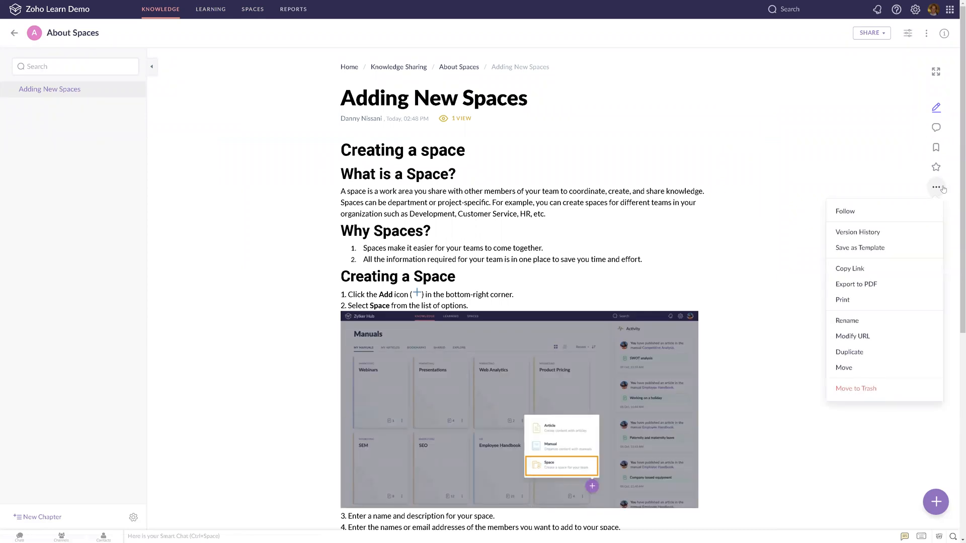
mouse_move(917, 194)
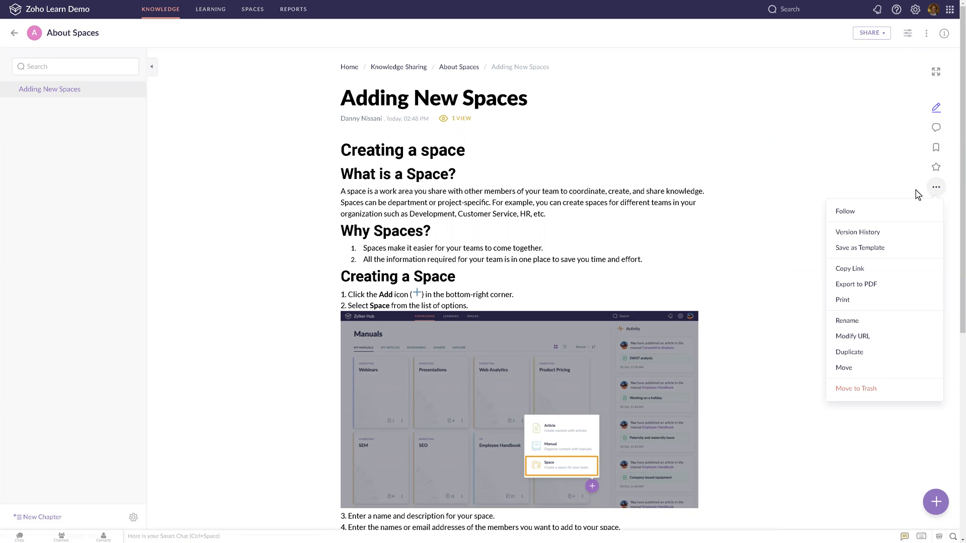
mouse_move(821, 198)
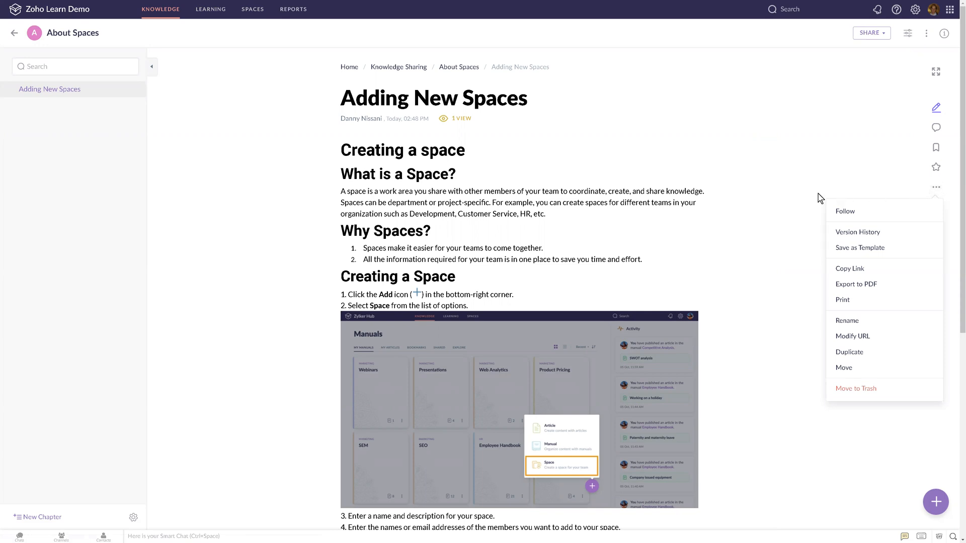
mouse_move(704, 298)
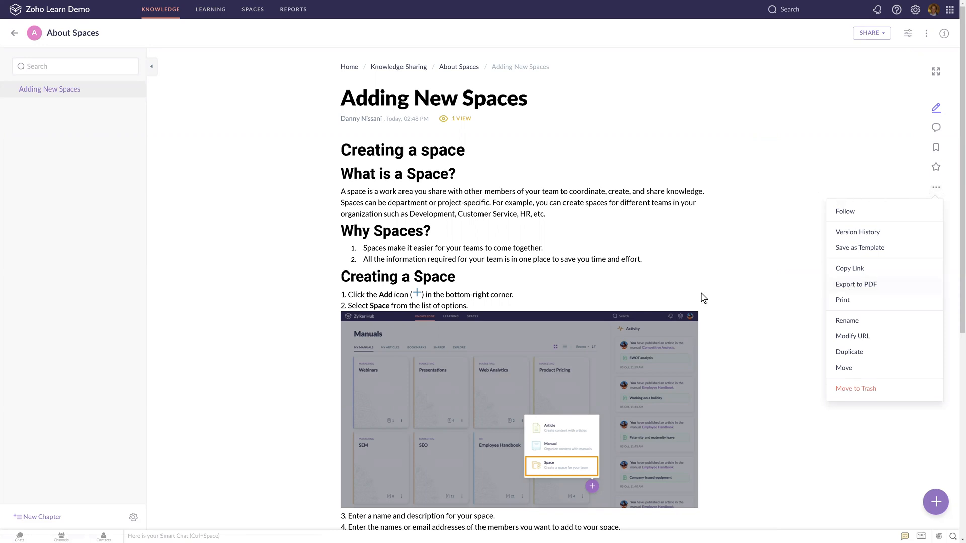
scroll(down, 3)
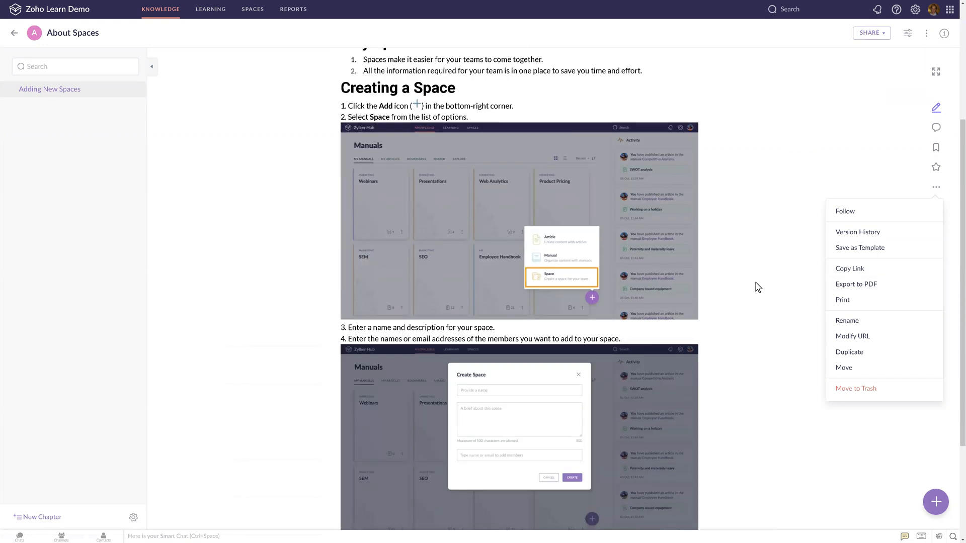
scroll(up, 3)
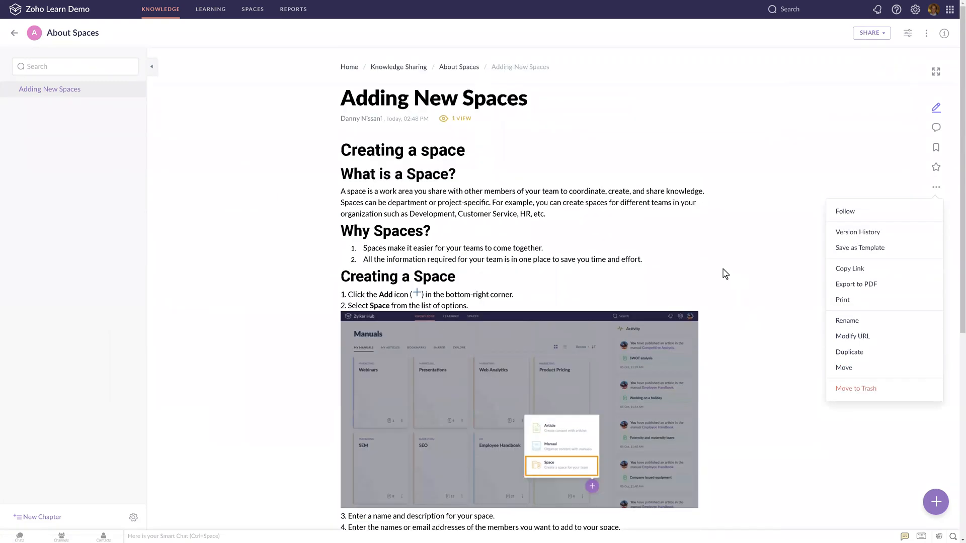
mouse_move(933, 32)
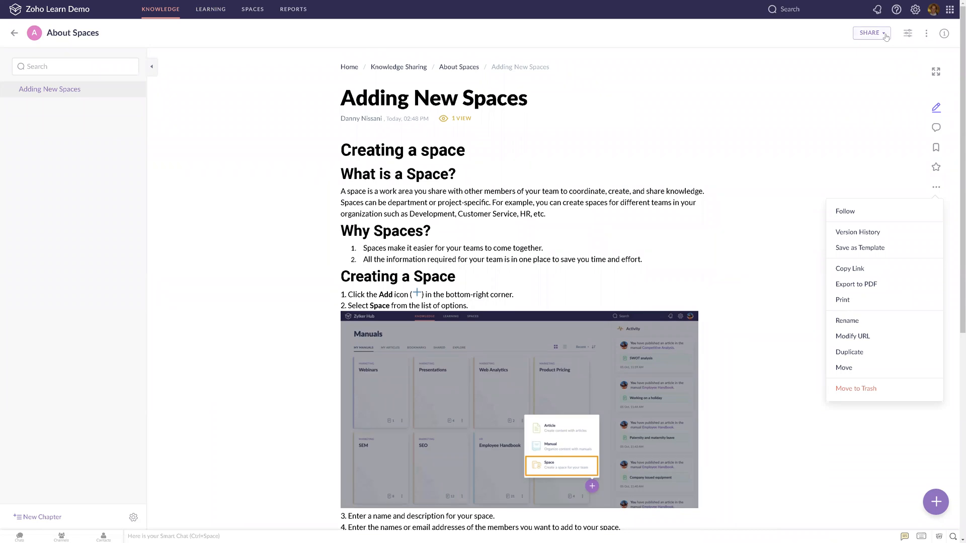
Step: Enable external sharing for the About Spaces manual, copy its share URL and close the settings
click(869, 32)
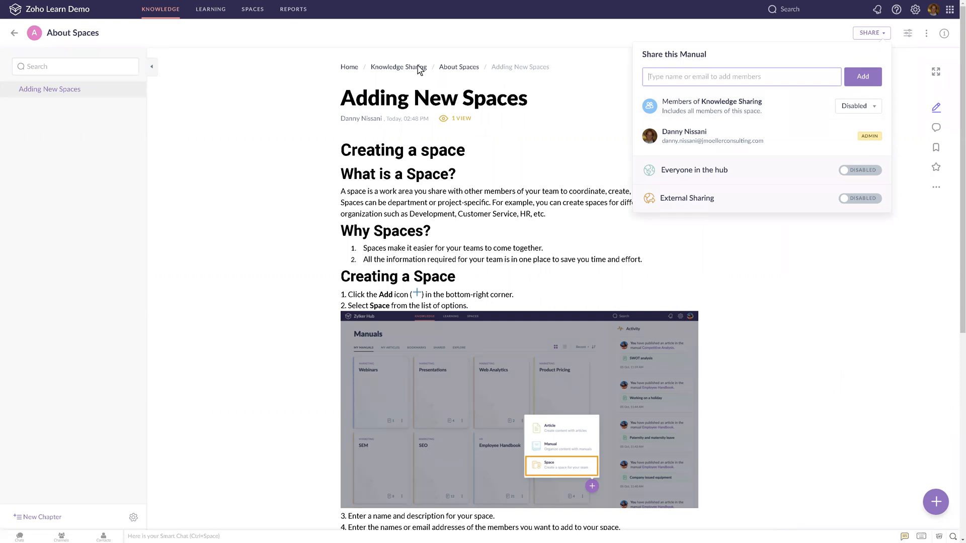
mouse_move(752, 205)
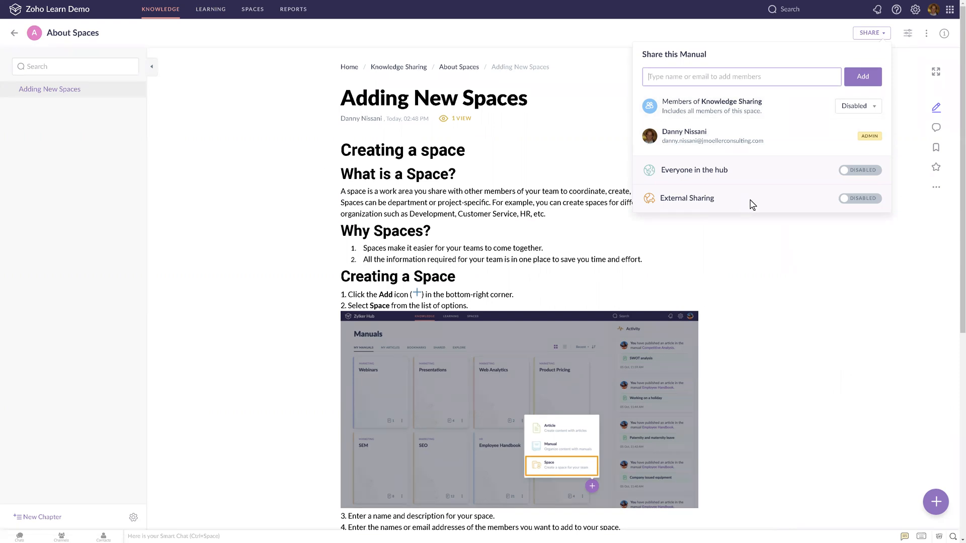
click(858, 198)
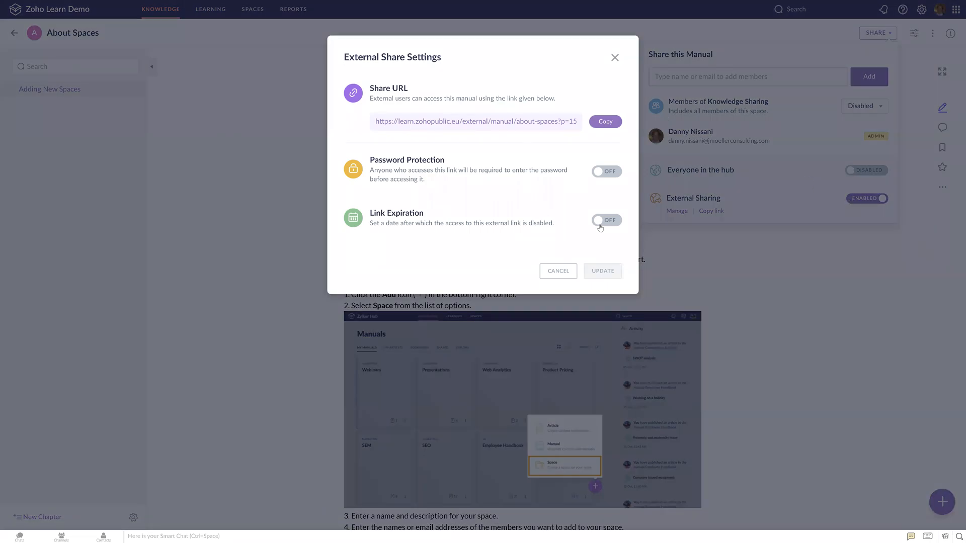
mouse_move(480, 166)
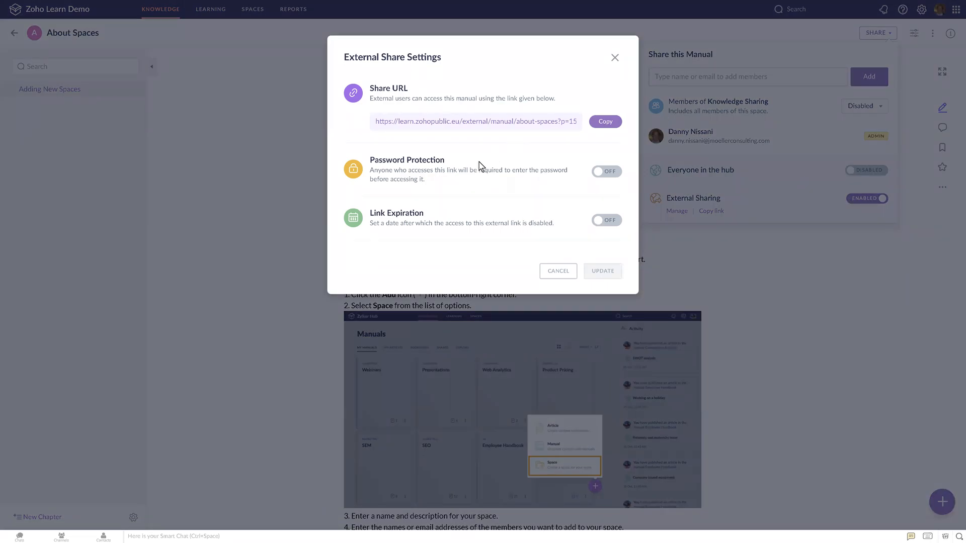
mouse_move(582, 216)
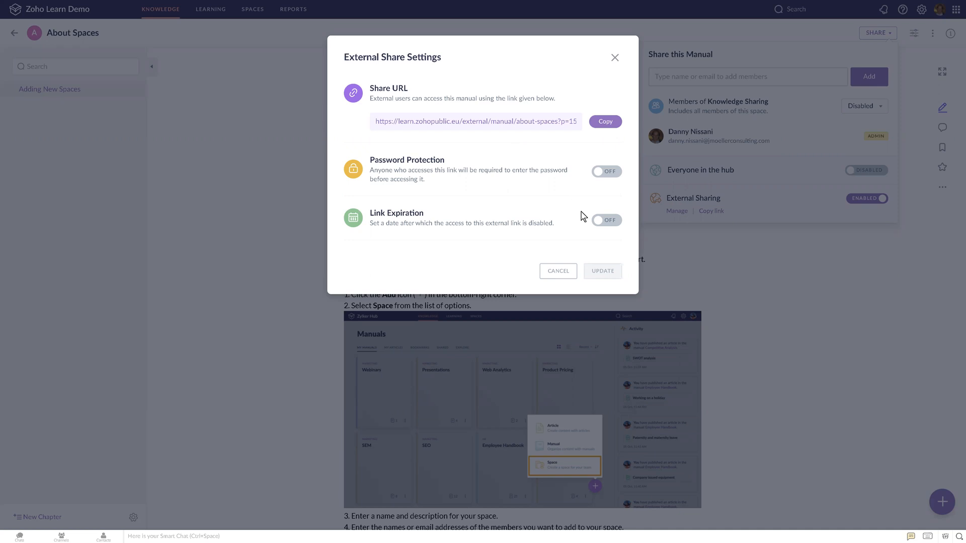
click(604, 122)
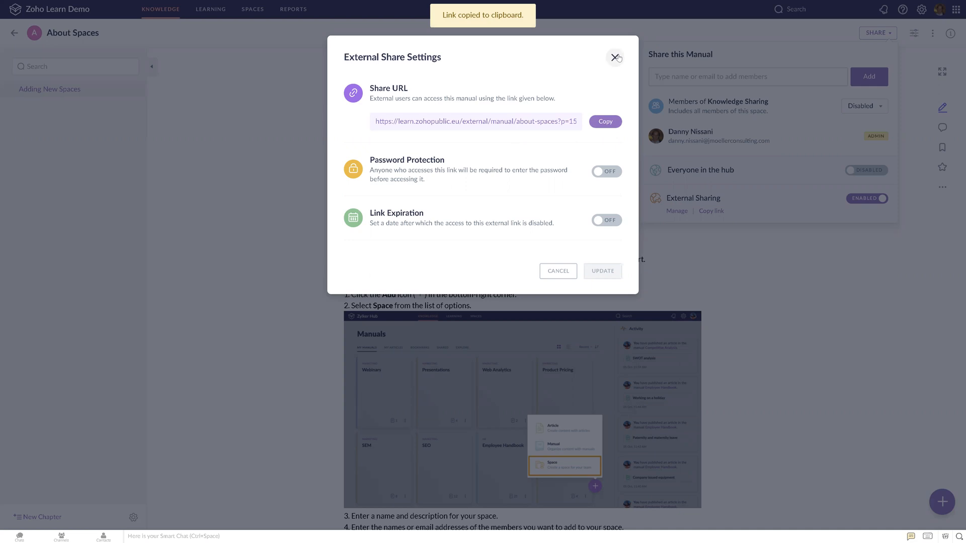
click(615, 56)
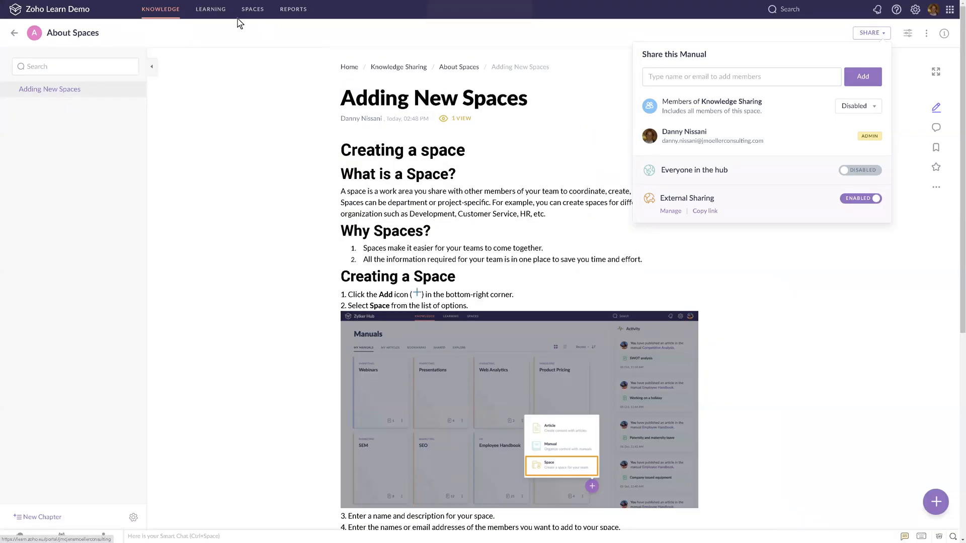
Step: Reopen the Lean by Video course and check its ⋯ options for sharing, then dismiss them
click(210, 9)
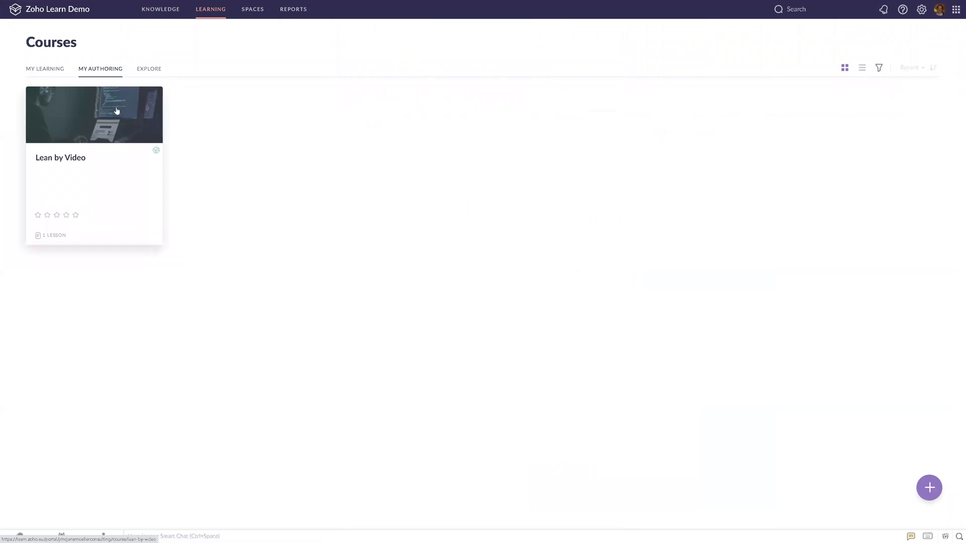
click(94, 115)
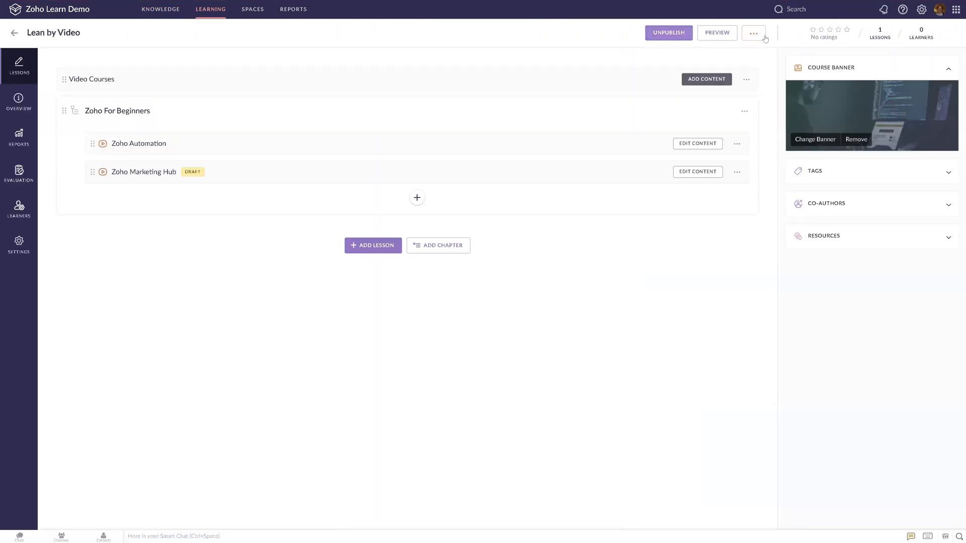
click(752, 32)
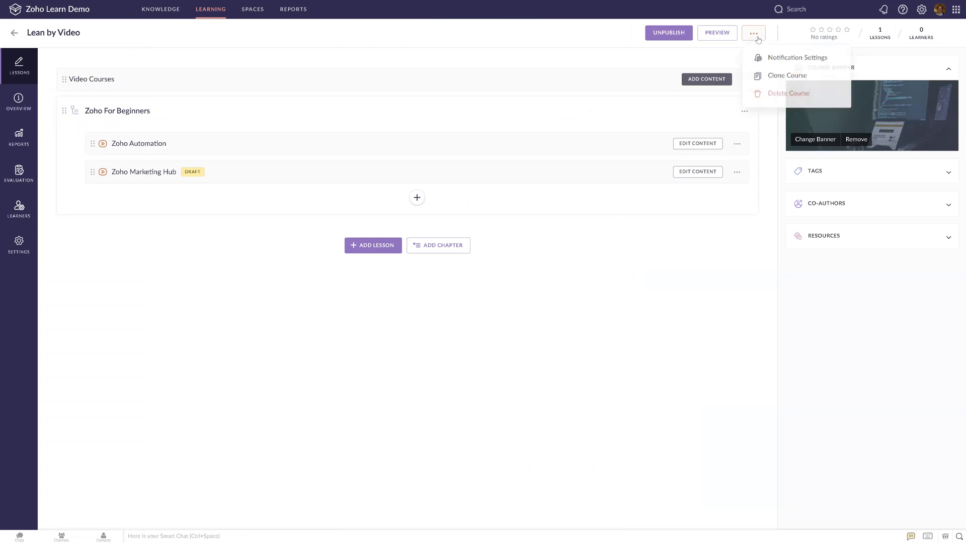
click(654, 70)
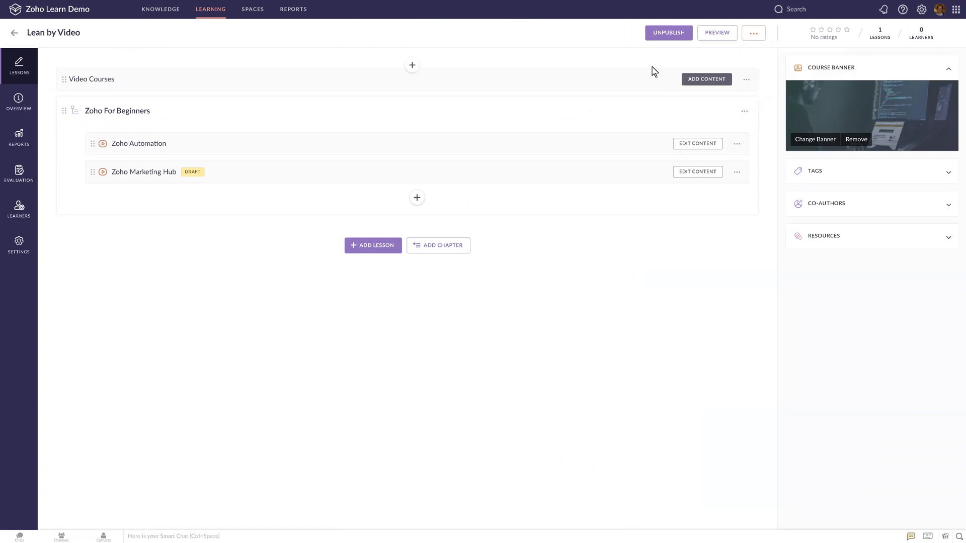
mouse_move(756, 109)
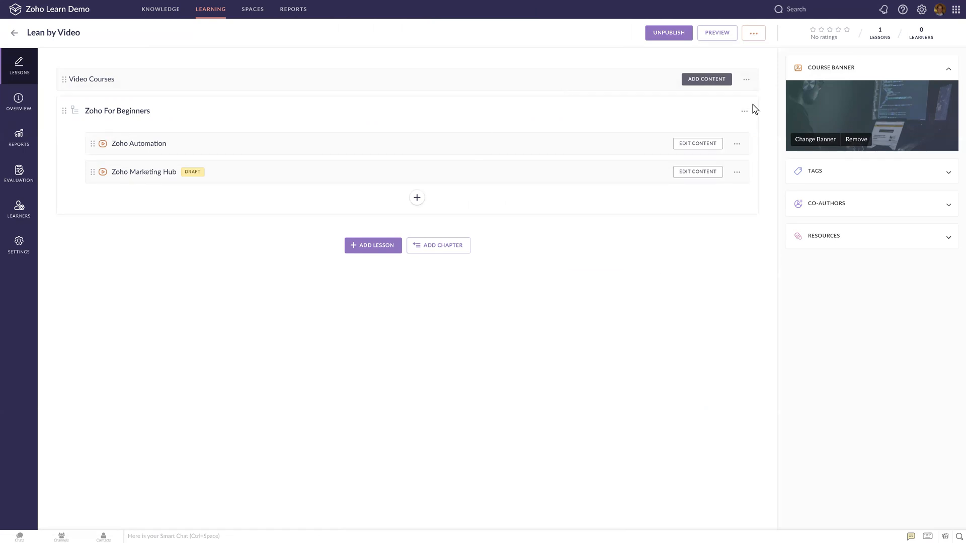
mouse_move(614, 112)
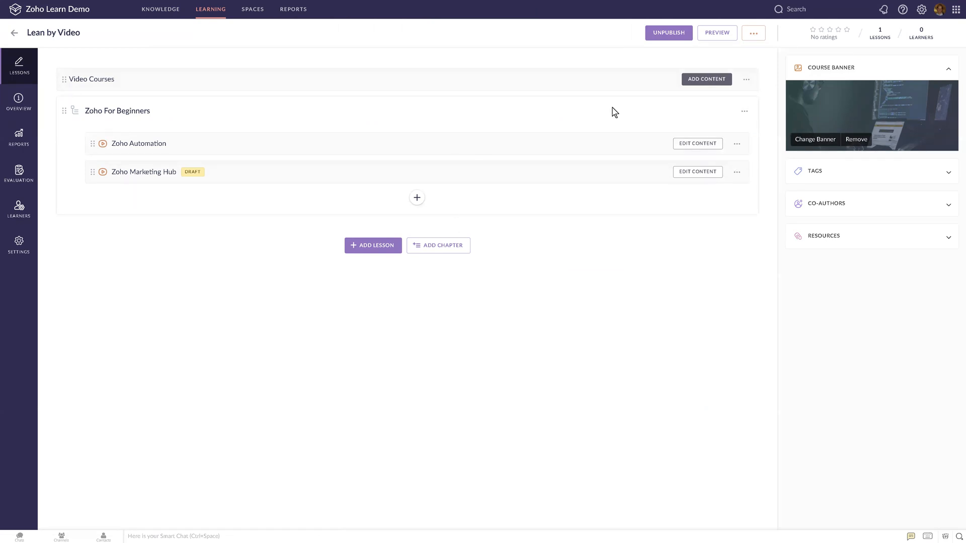
mouse_move(252, 9)
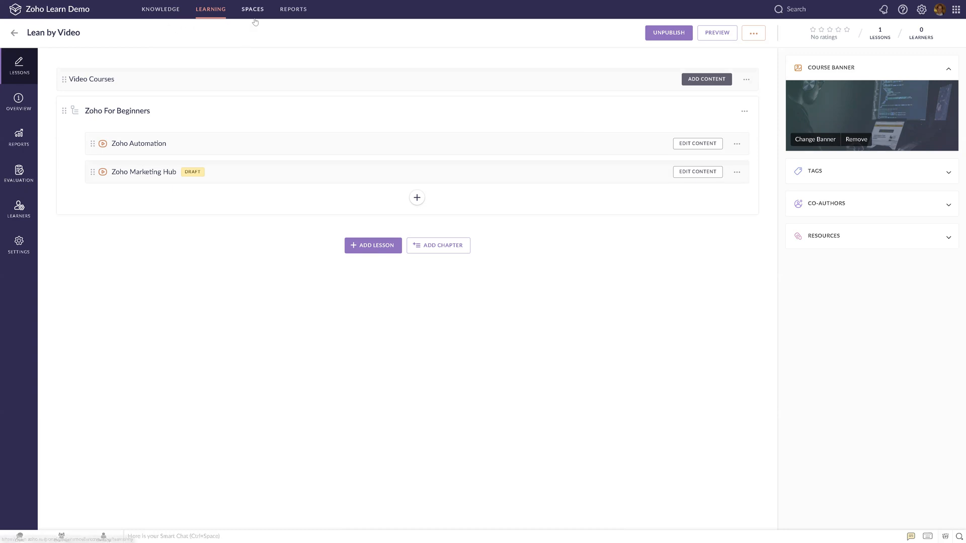
Step: Open the Knowledge Sharing space's settings via its Manage menu
click(251, 10)
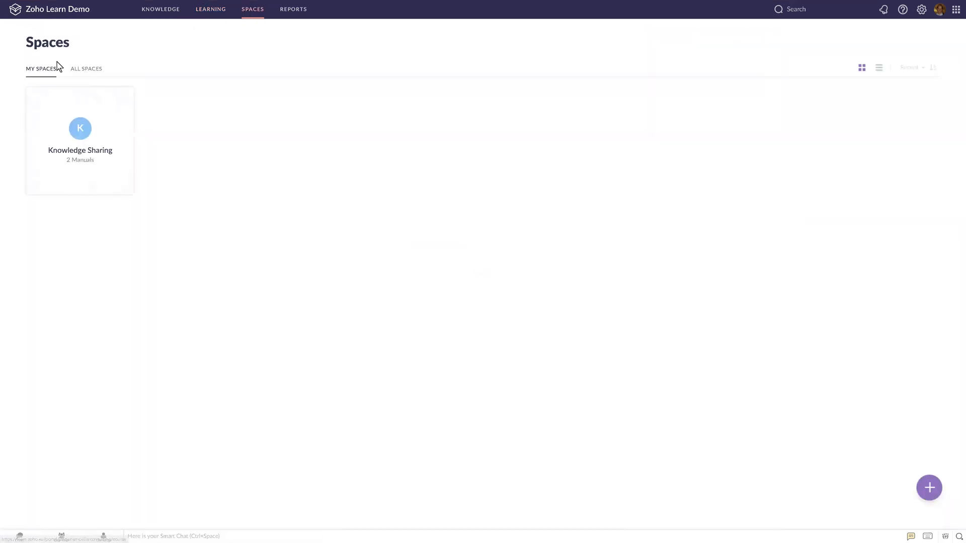
click(79, 138)
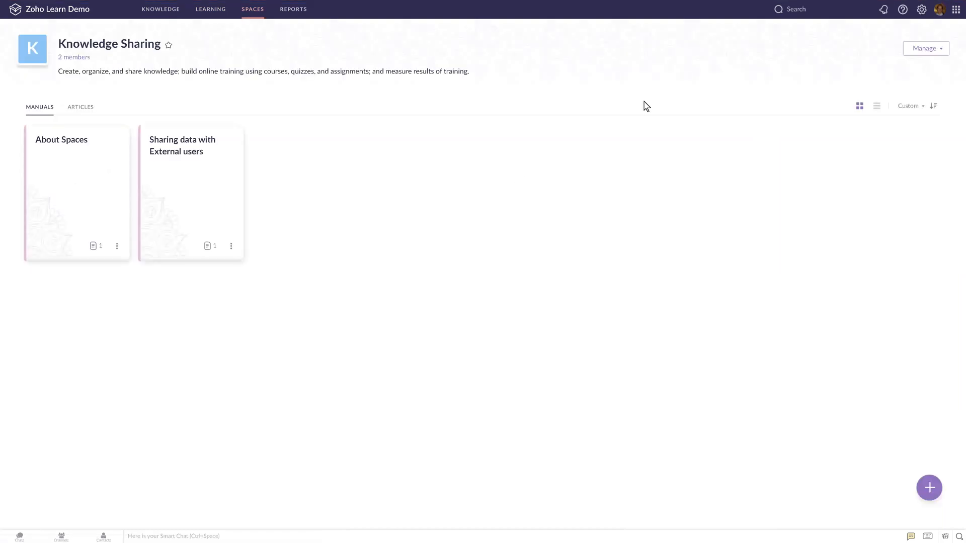
click(925, 48)
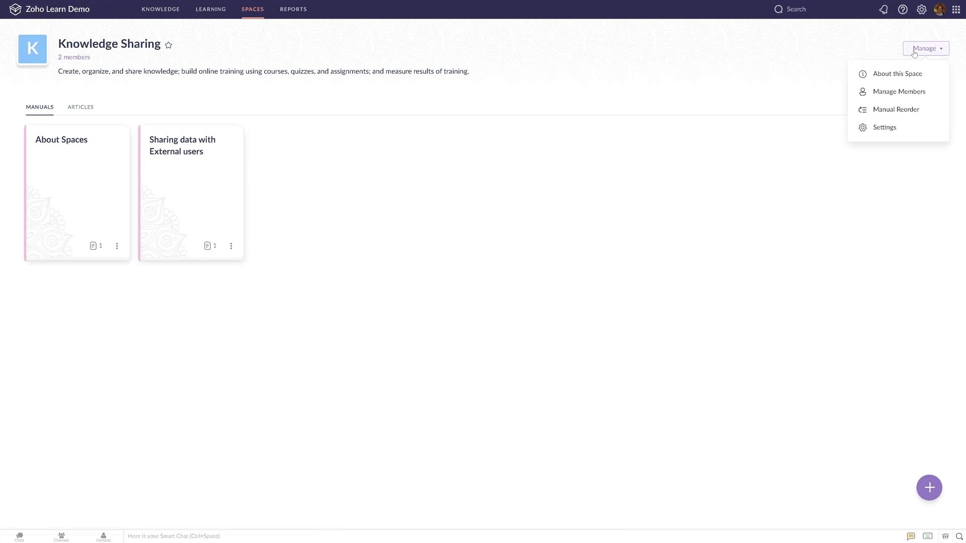
mouse_move(898, 92)
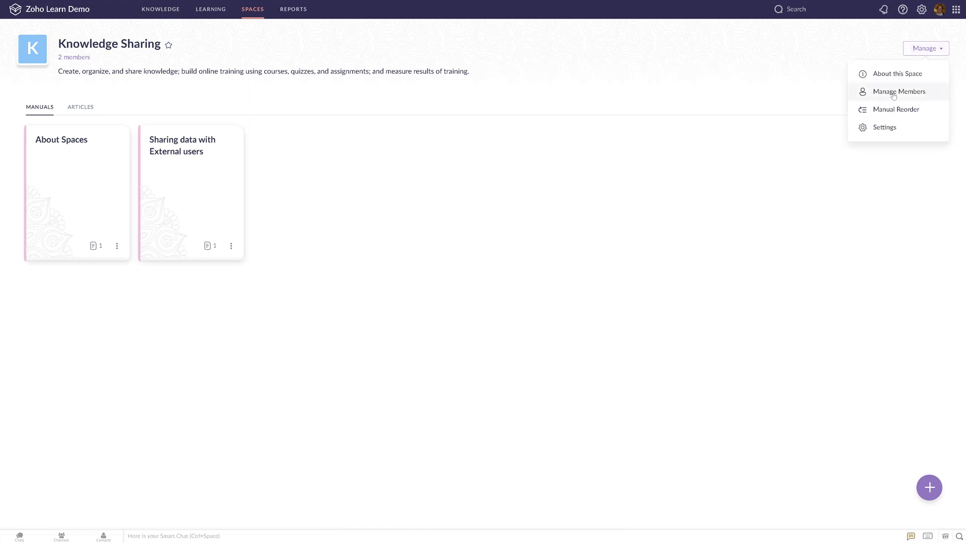
click(883, 128)
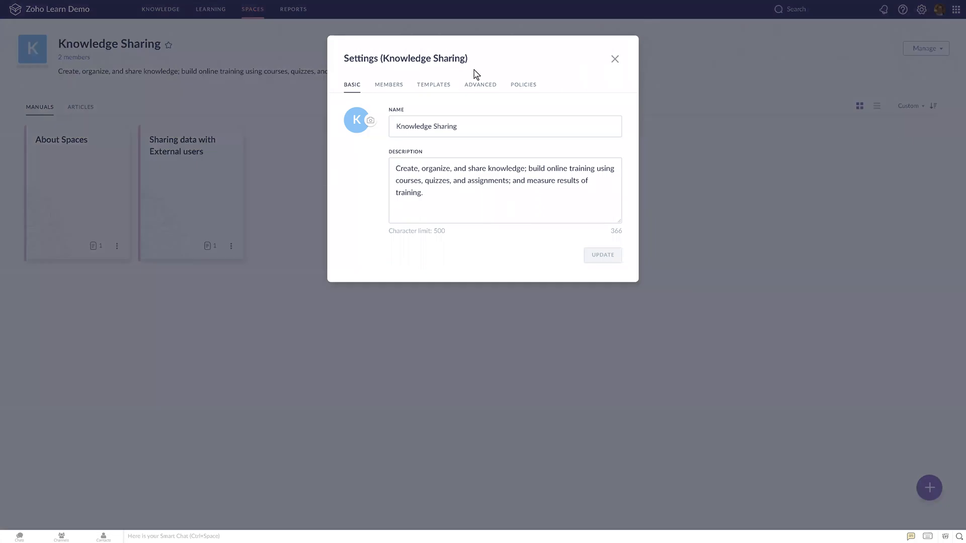
click(388, 84)
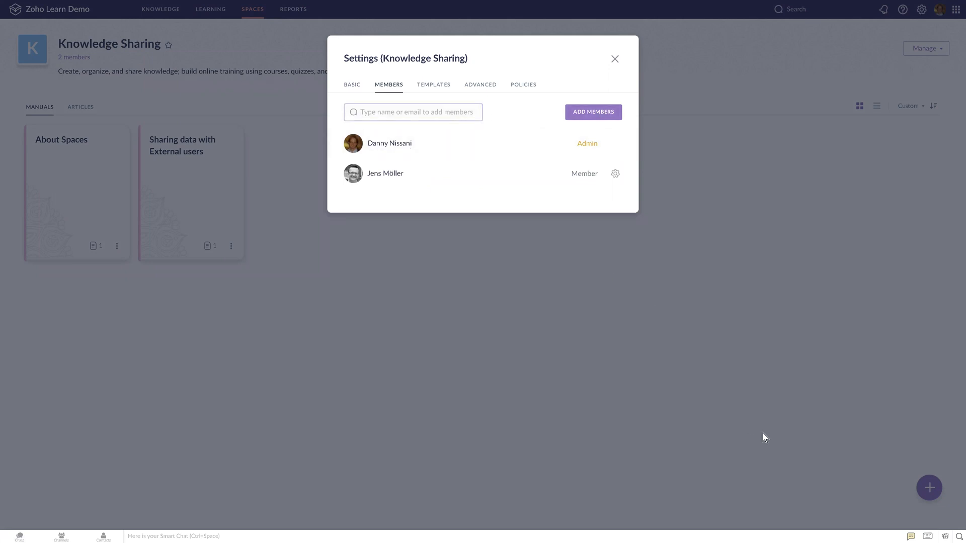
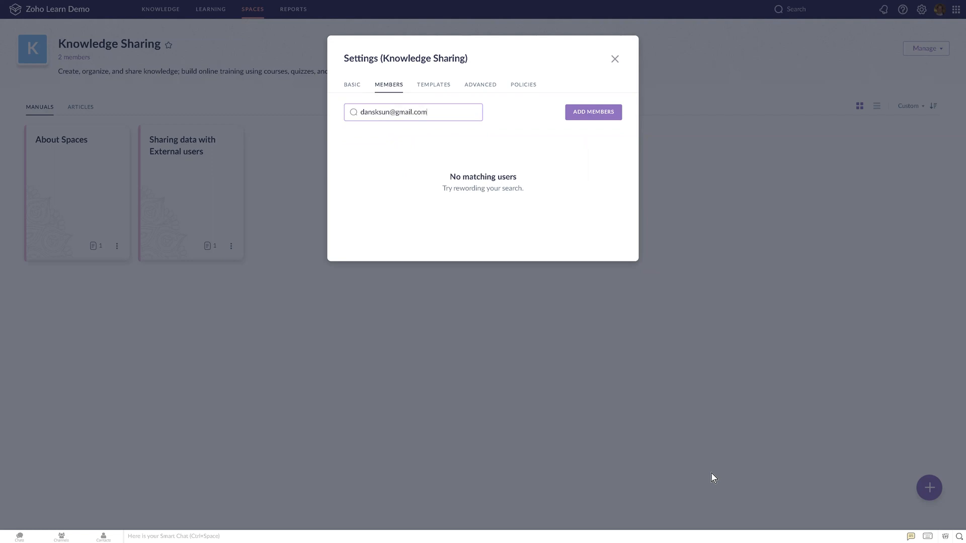
mouse_move(584, 145)
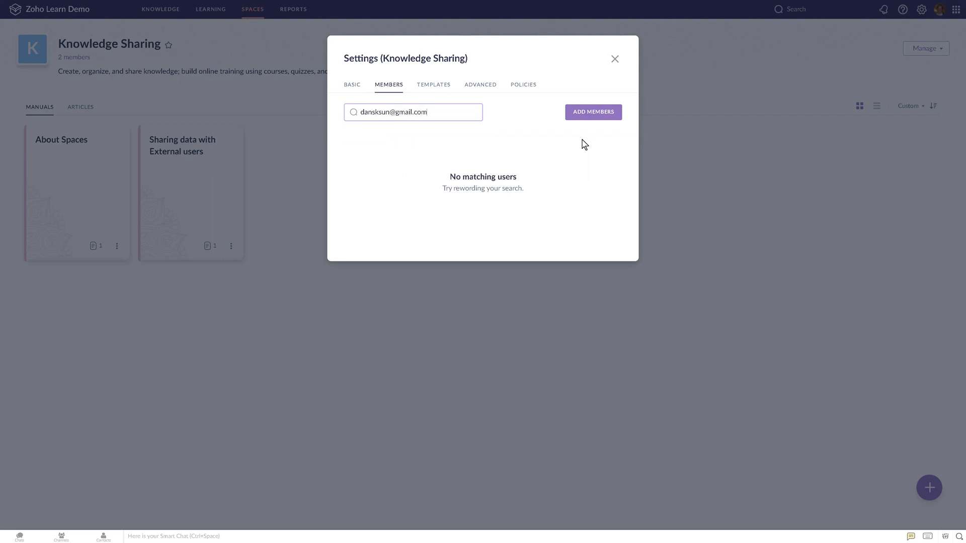
Step: View the space's Templates section inviting a custom template
click(433, 85)
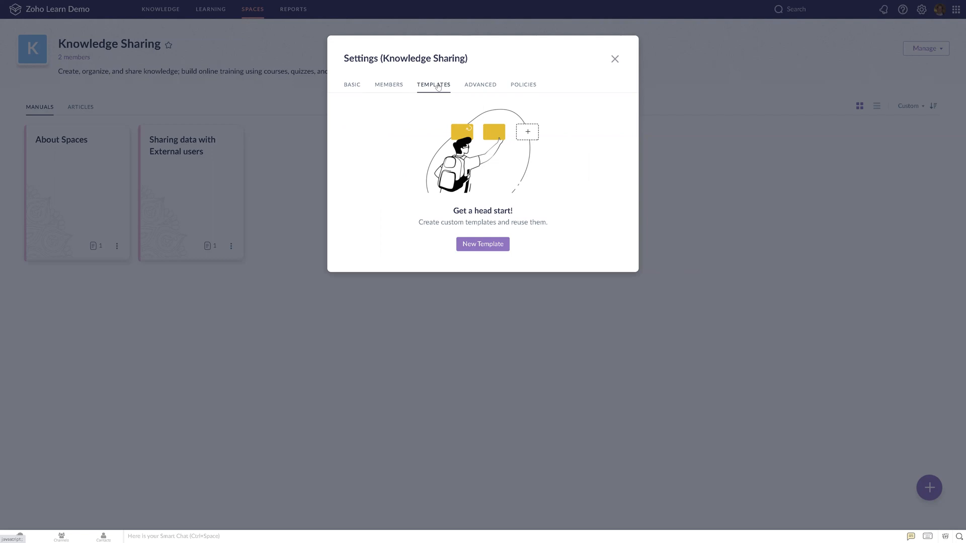
Step: Review the Advanced and Policies settings, where everyone in the space may create manuals
click(479, 84)
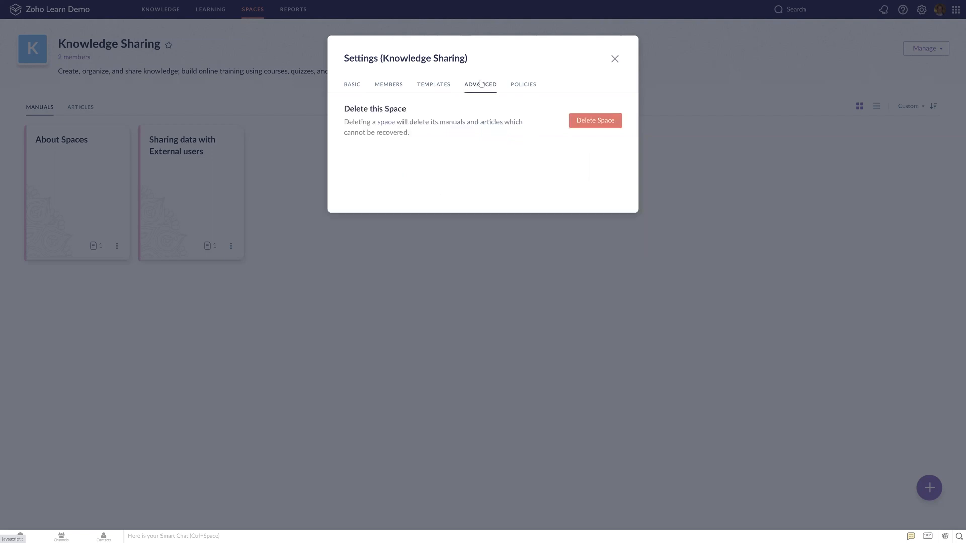
click(523, 85)
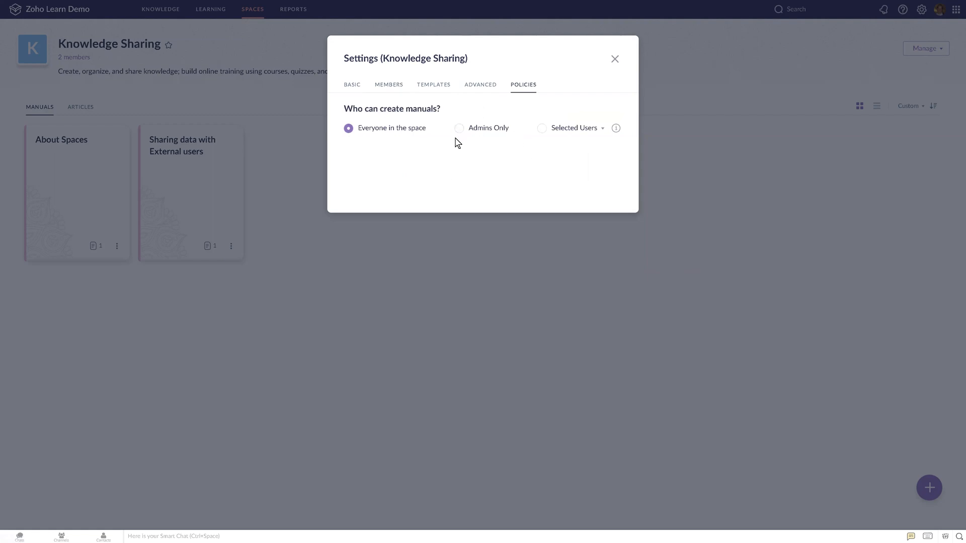
mouse_move(519, 144)
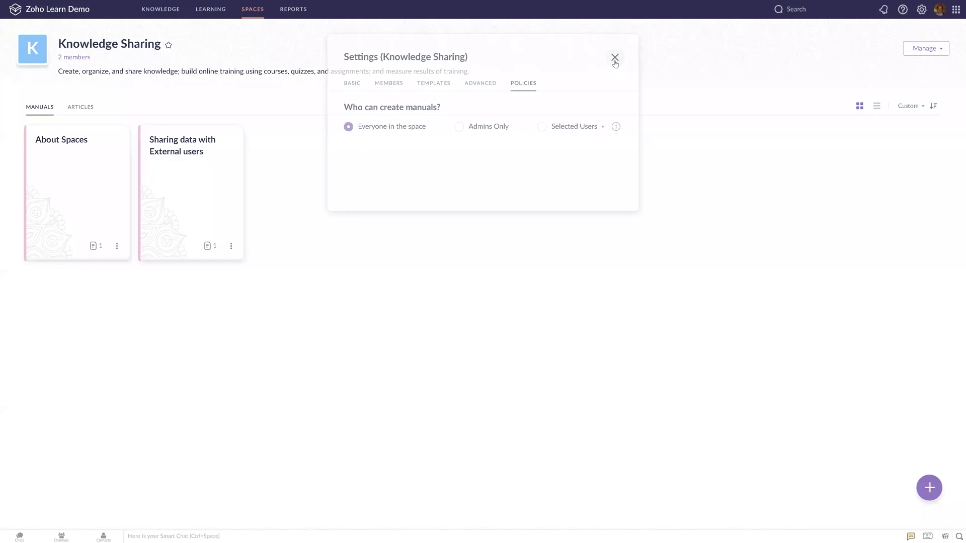
Step: Close the settings and show the share panel of the Sharing a manual to External Users page
click(614, 58)
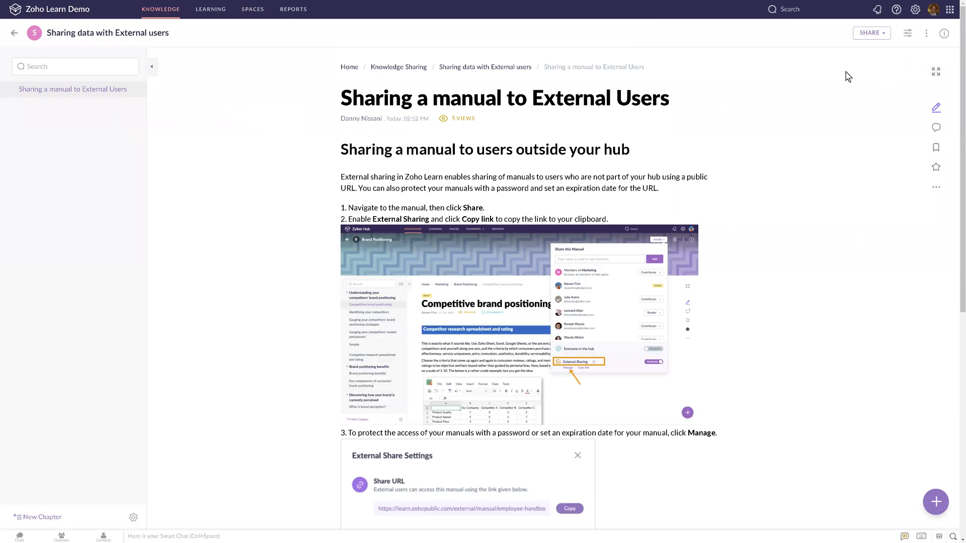
click(869, 32)
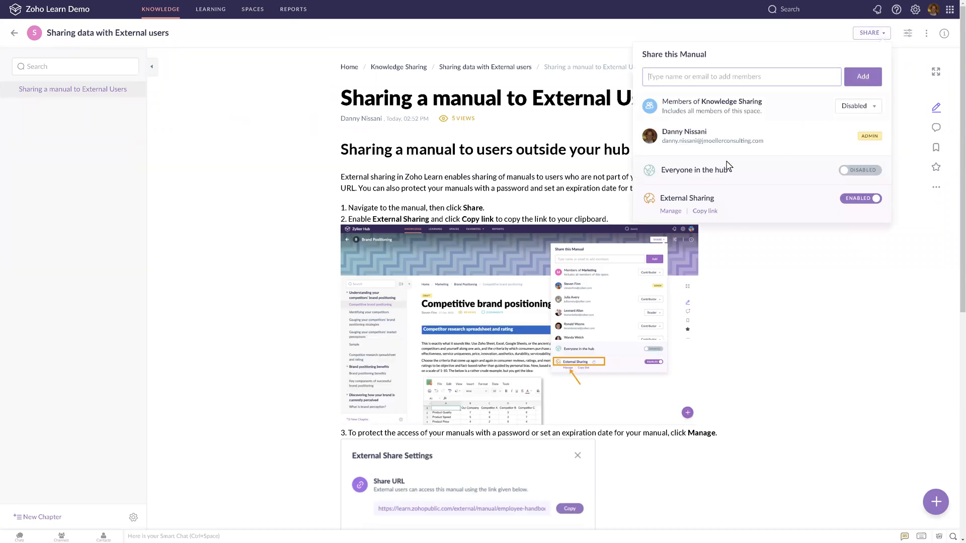